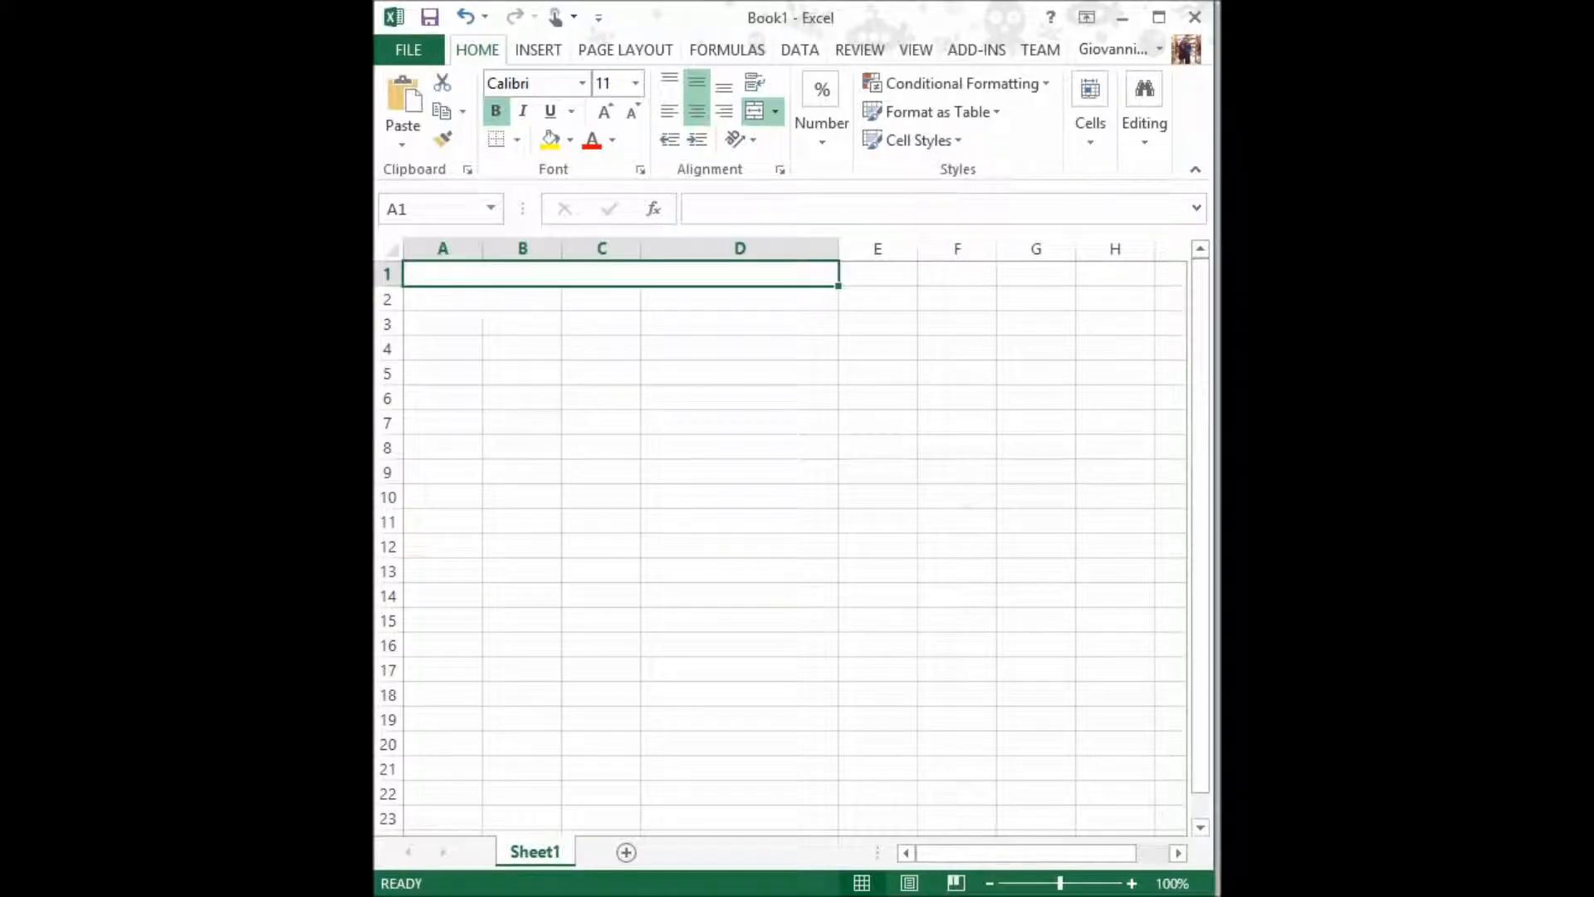
Step: Type the bold merged title '74LS08 - AND GATE - TRUTH TABLE' across A1:D1
type("74L")
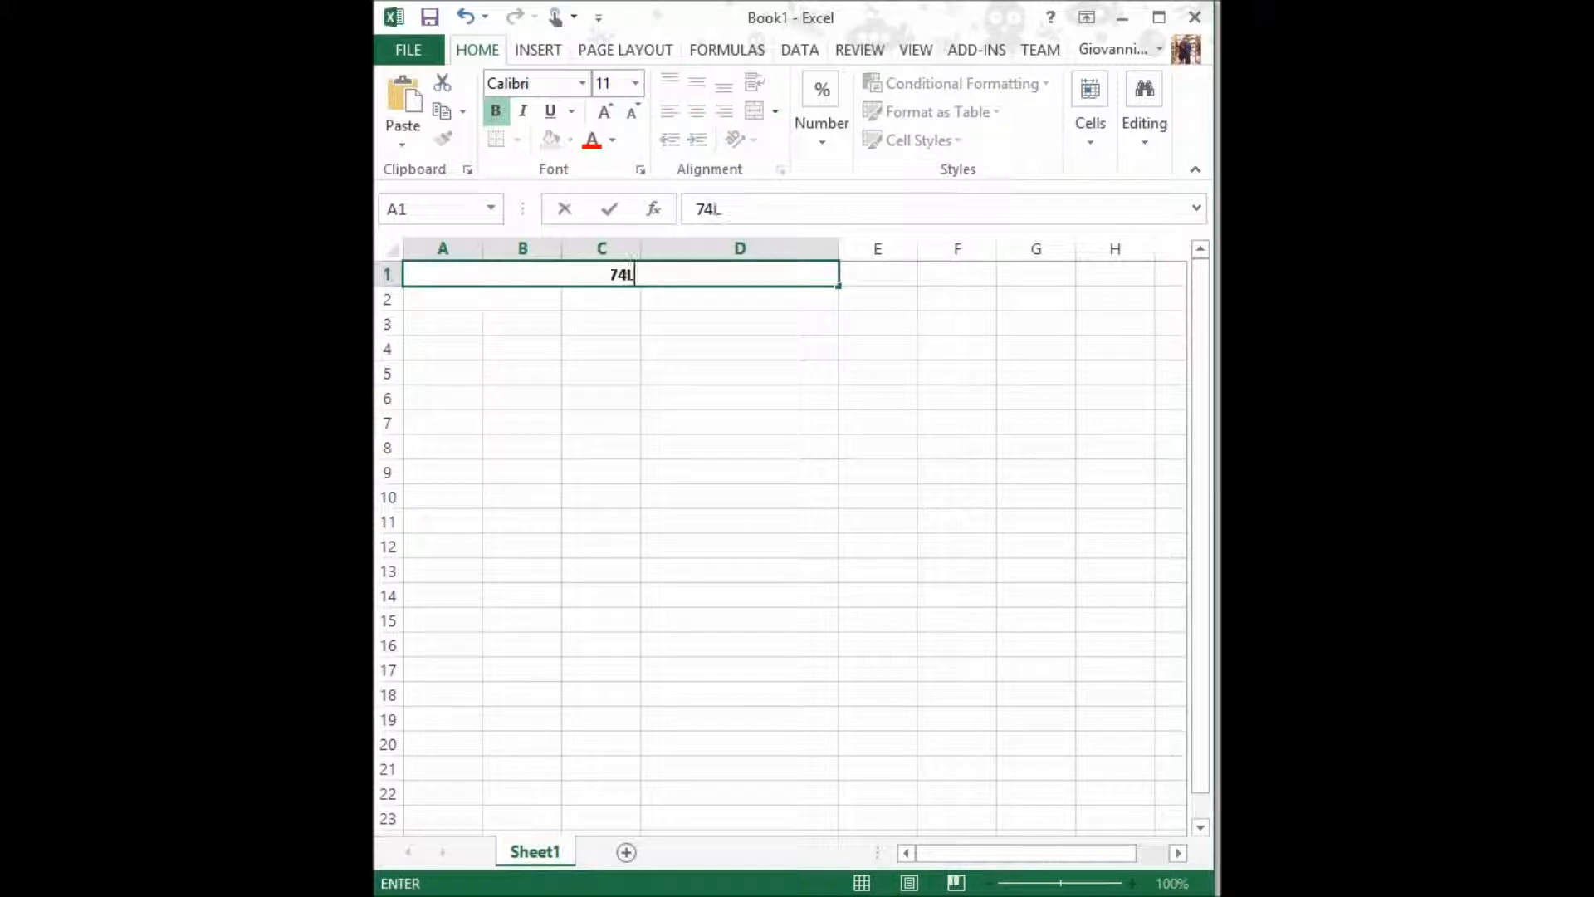
type("LS08 -")
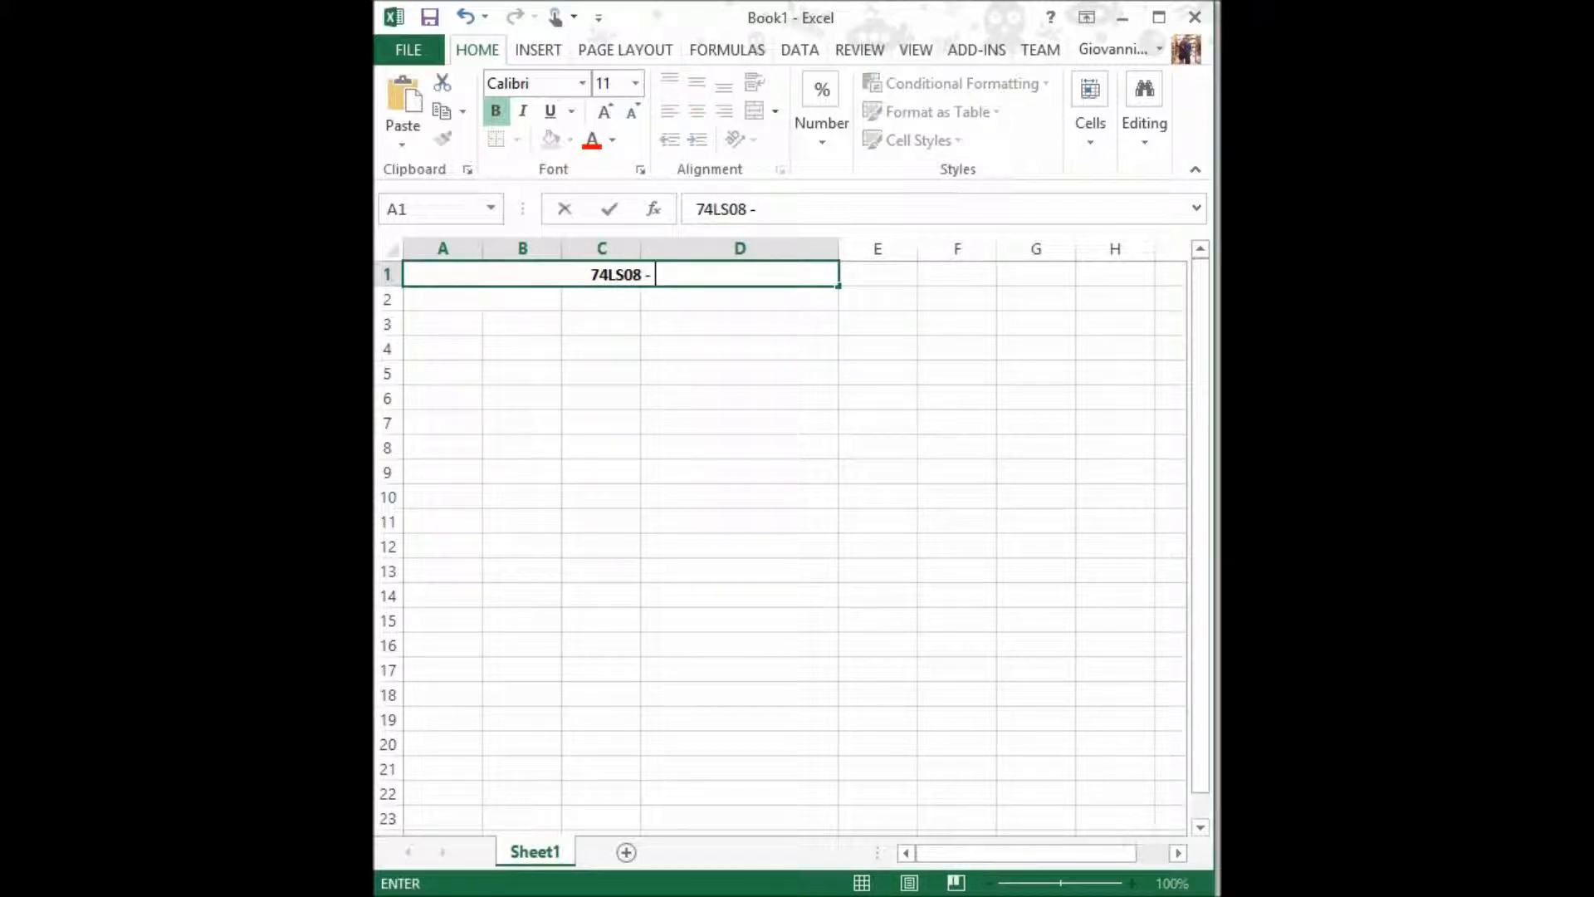
type("AND GATE - TRUTH")
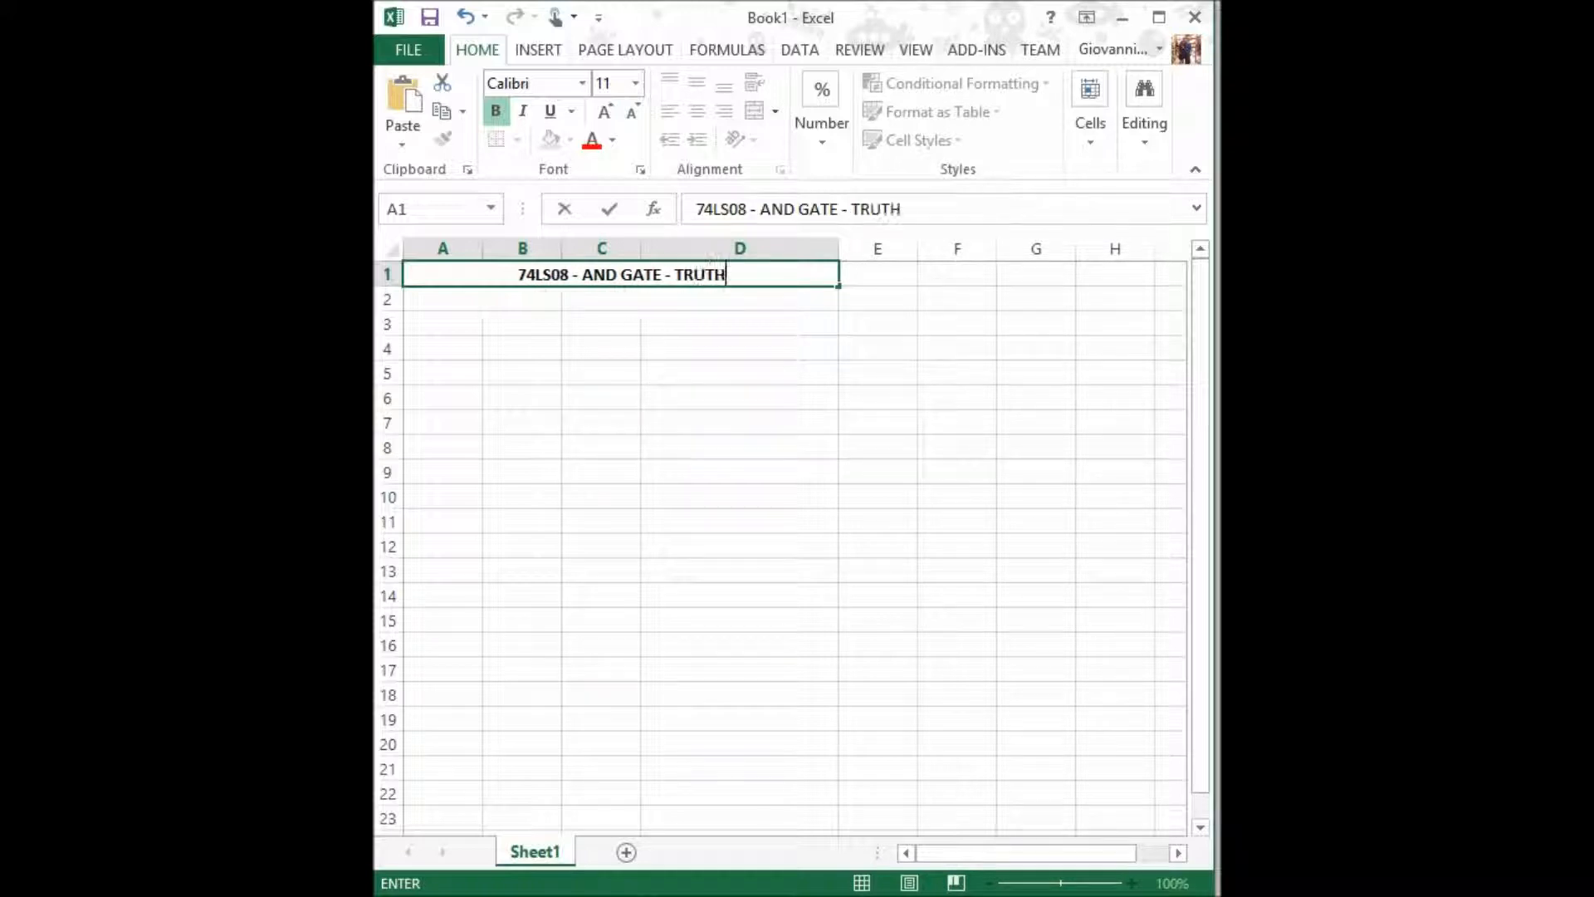
type("TABLE")
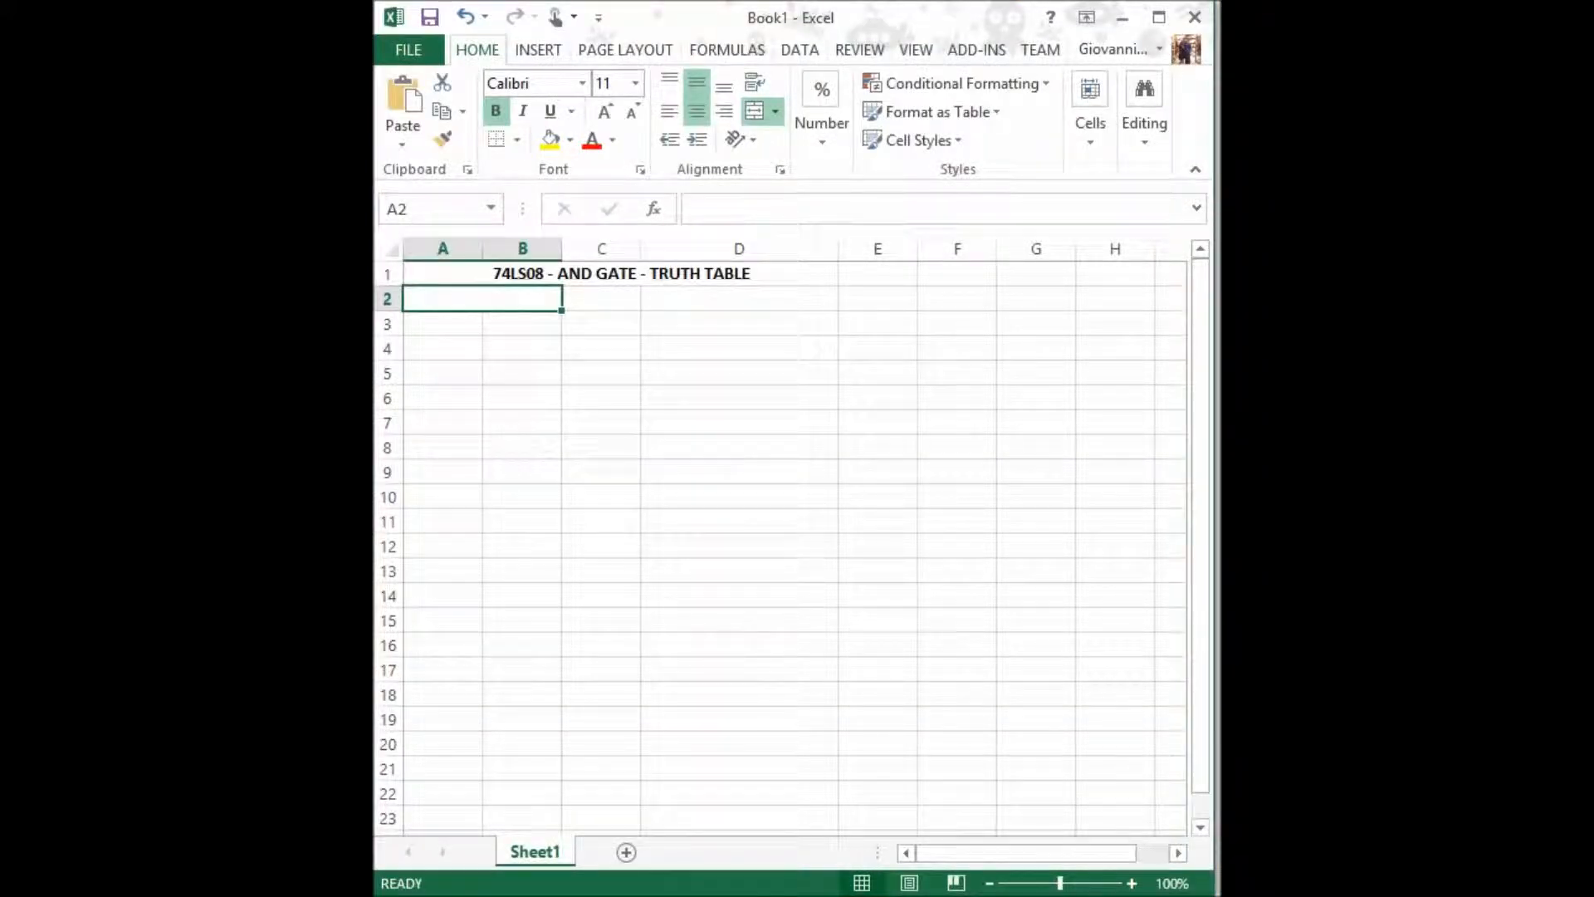
Step: Enter the headings INPUTS, OUTPUT with Y, and COMMENTS with 'Y = A*B'
type("INPUY")
left_click(522, 324)
type("B")
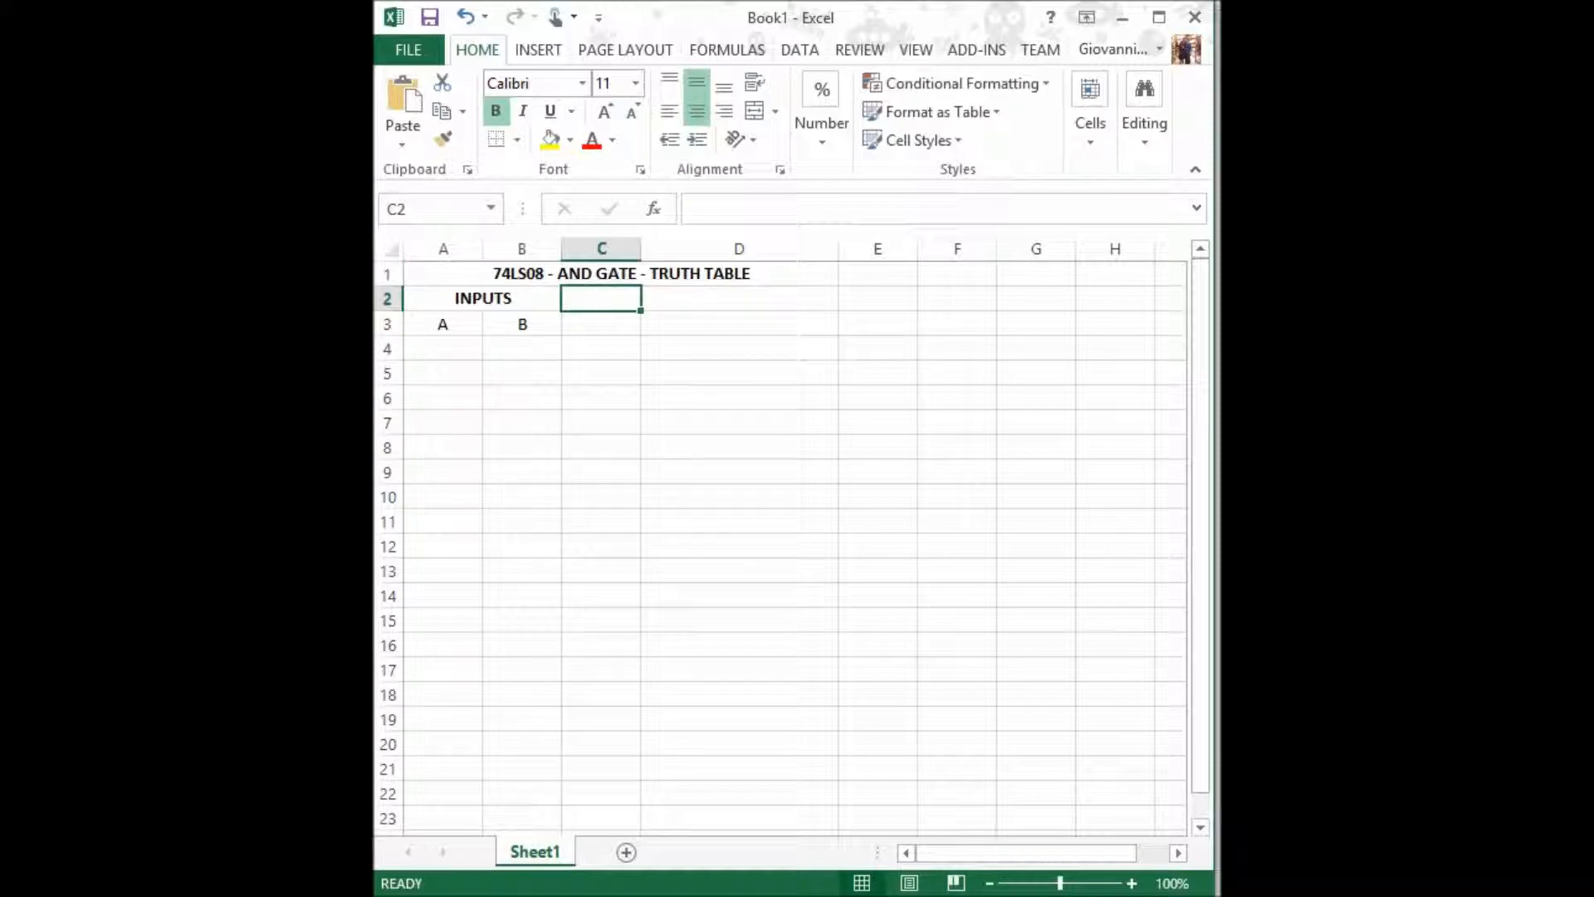
type("OUTPUT")
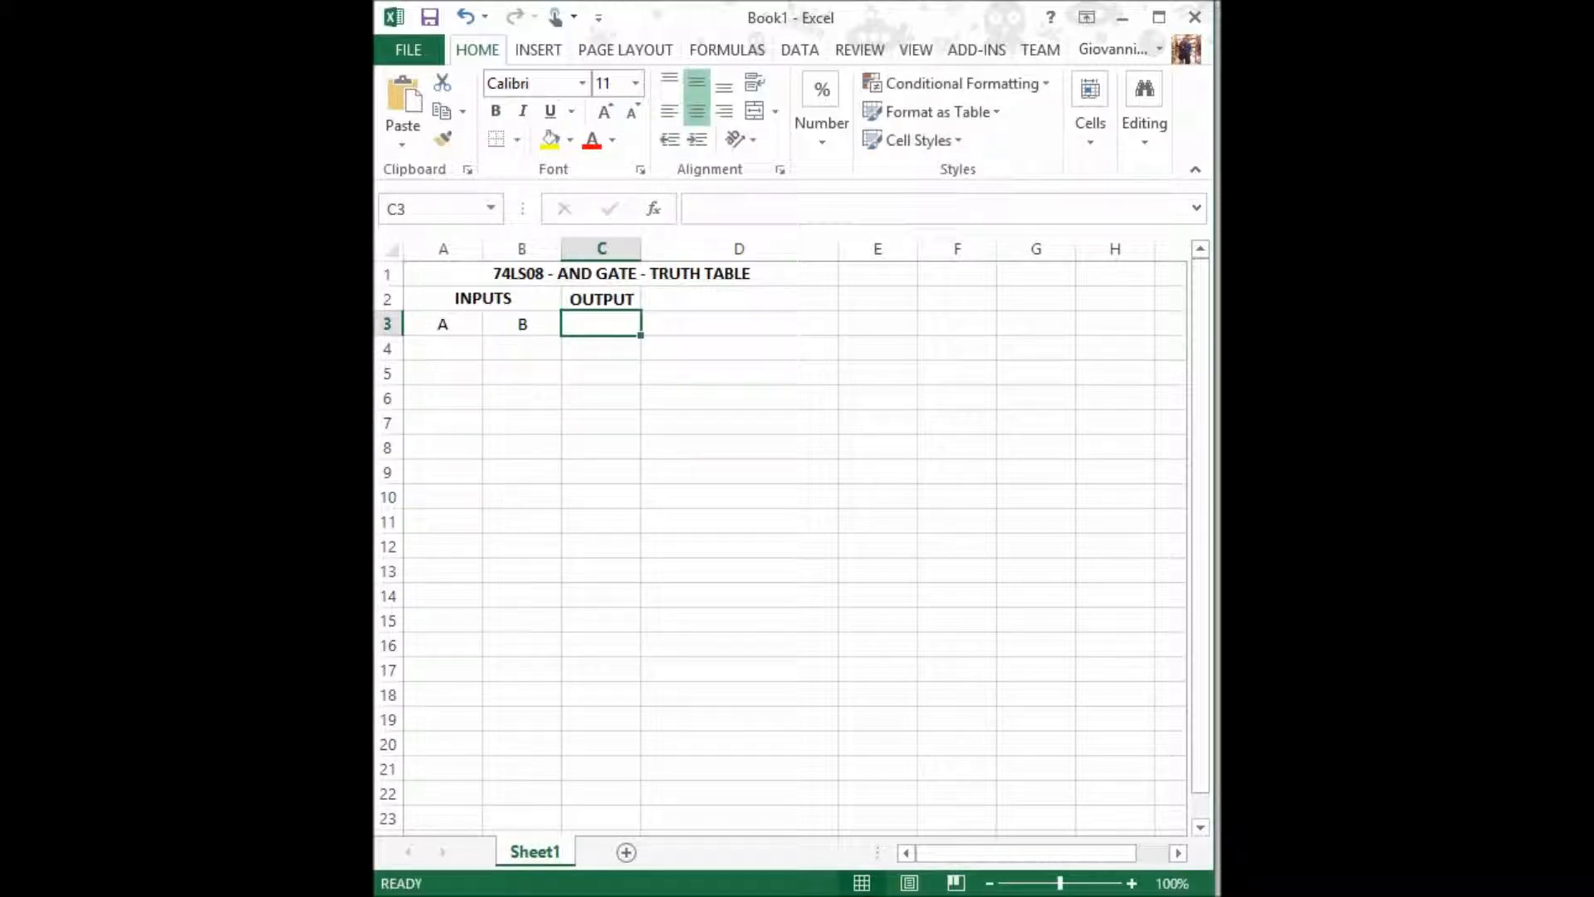
type("Y")
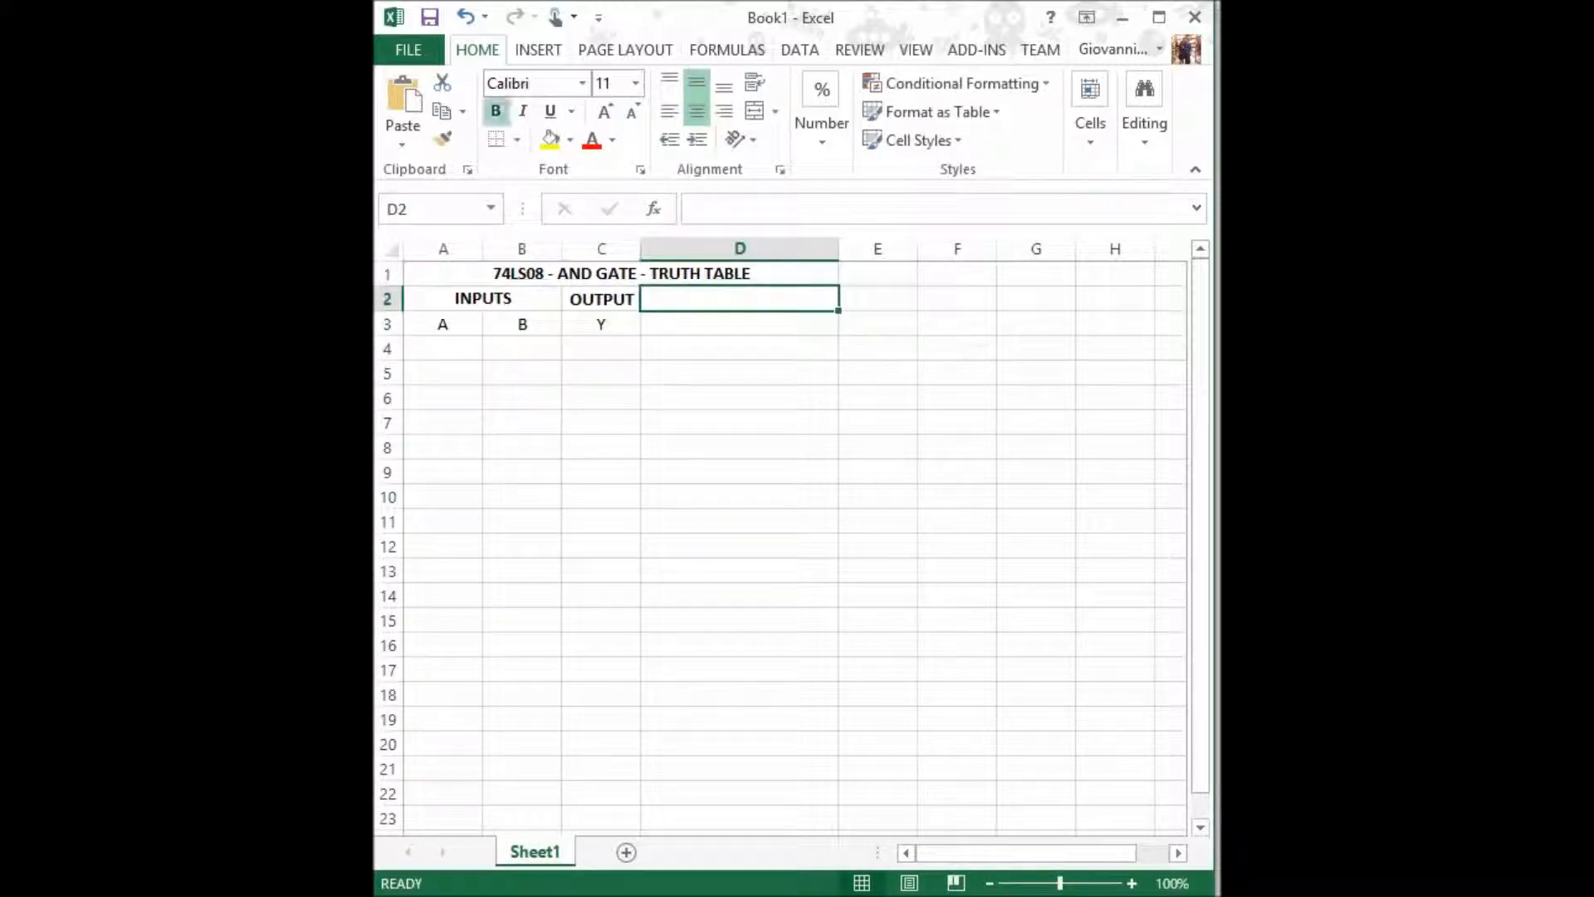
type("COMMENTS")
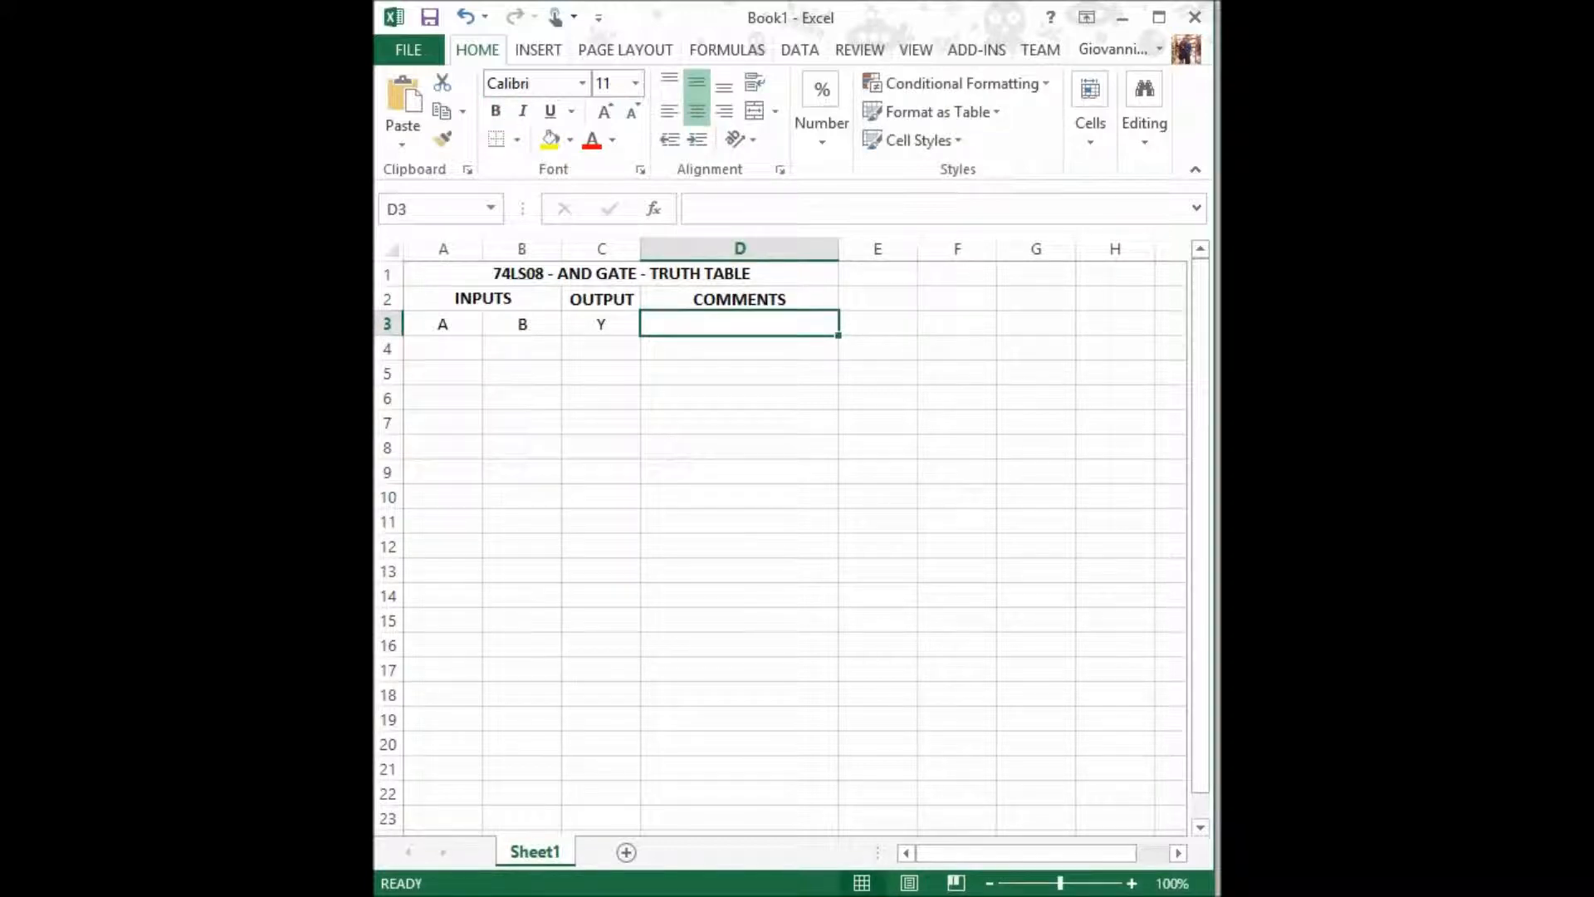
type("Y")
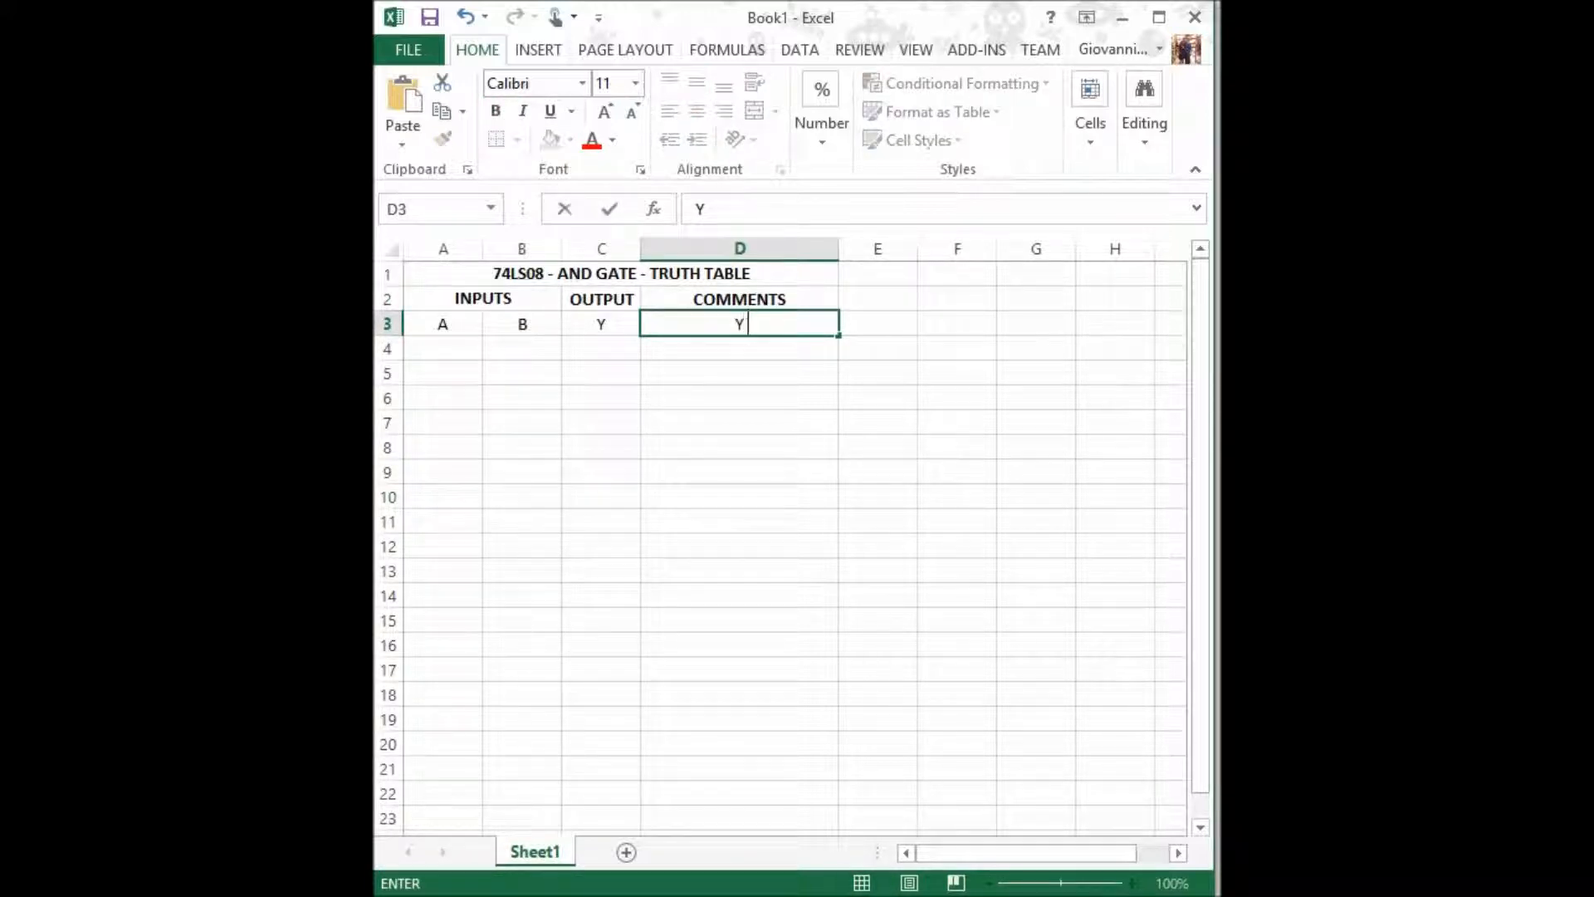
type("= A")
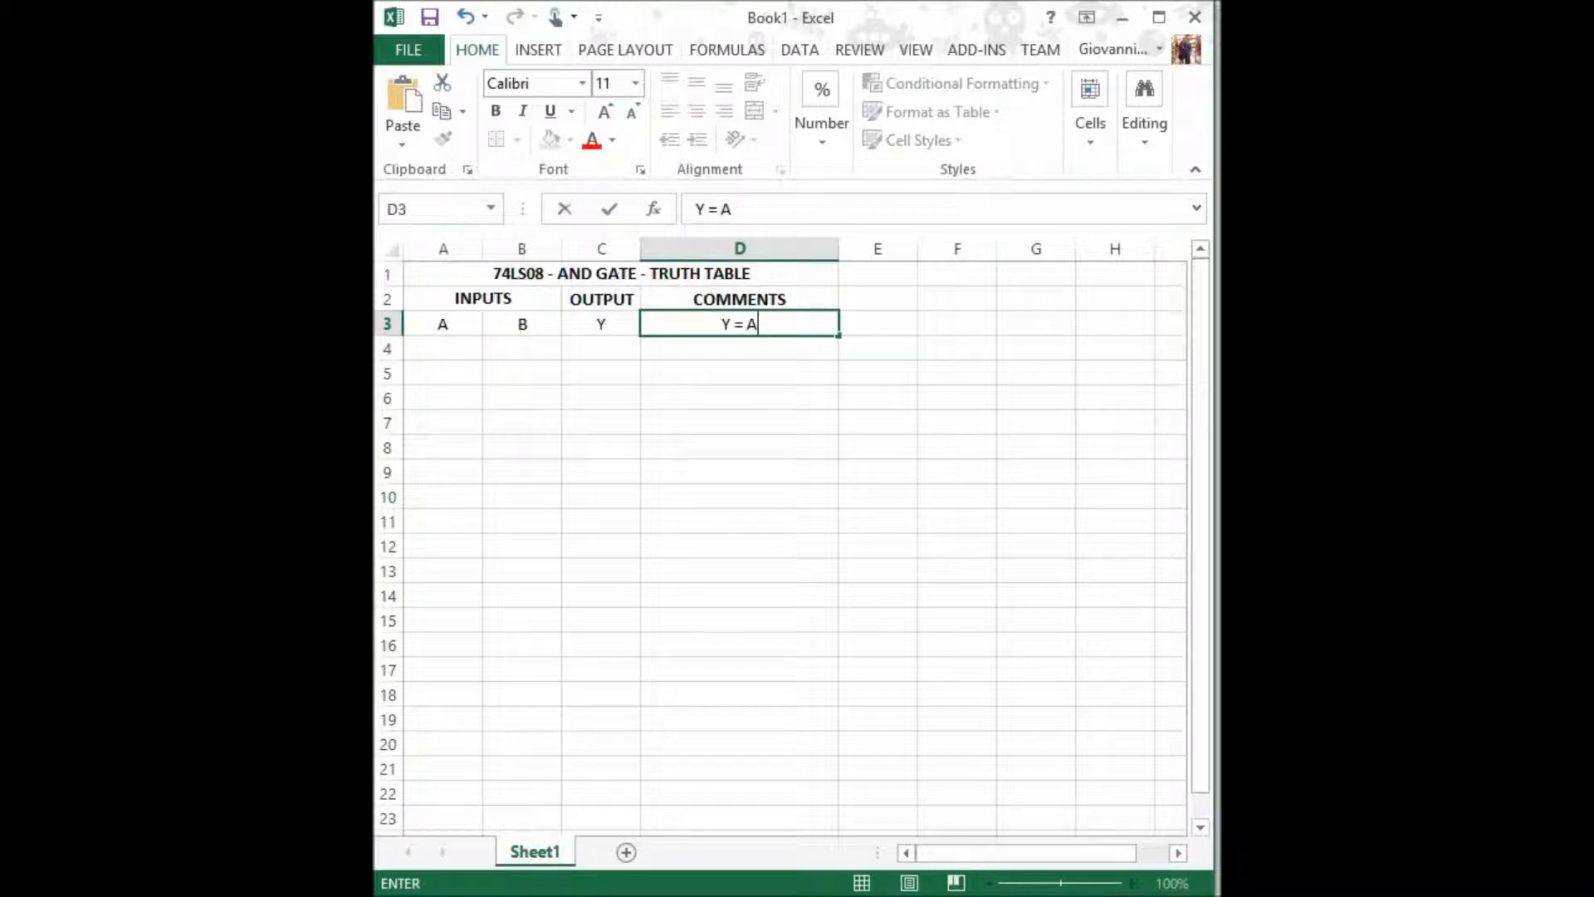
type("*B")
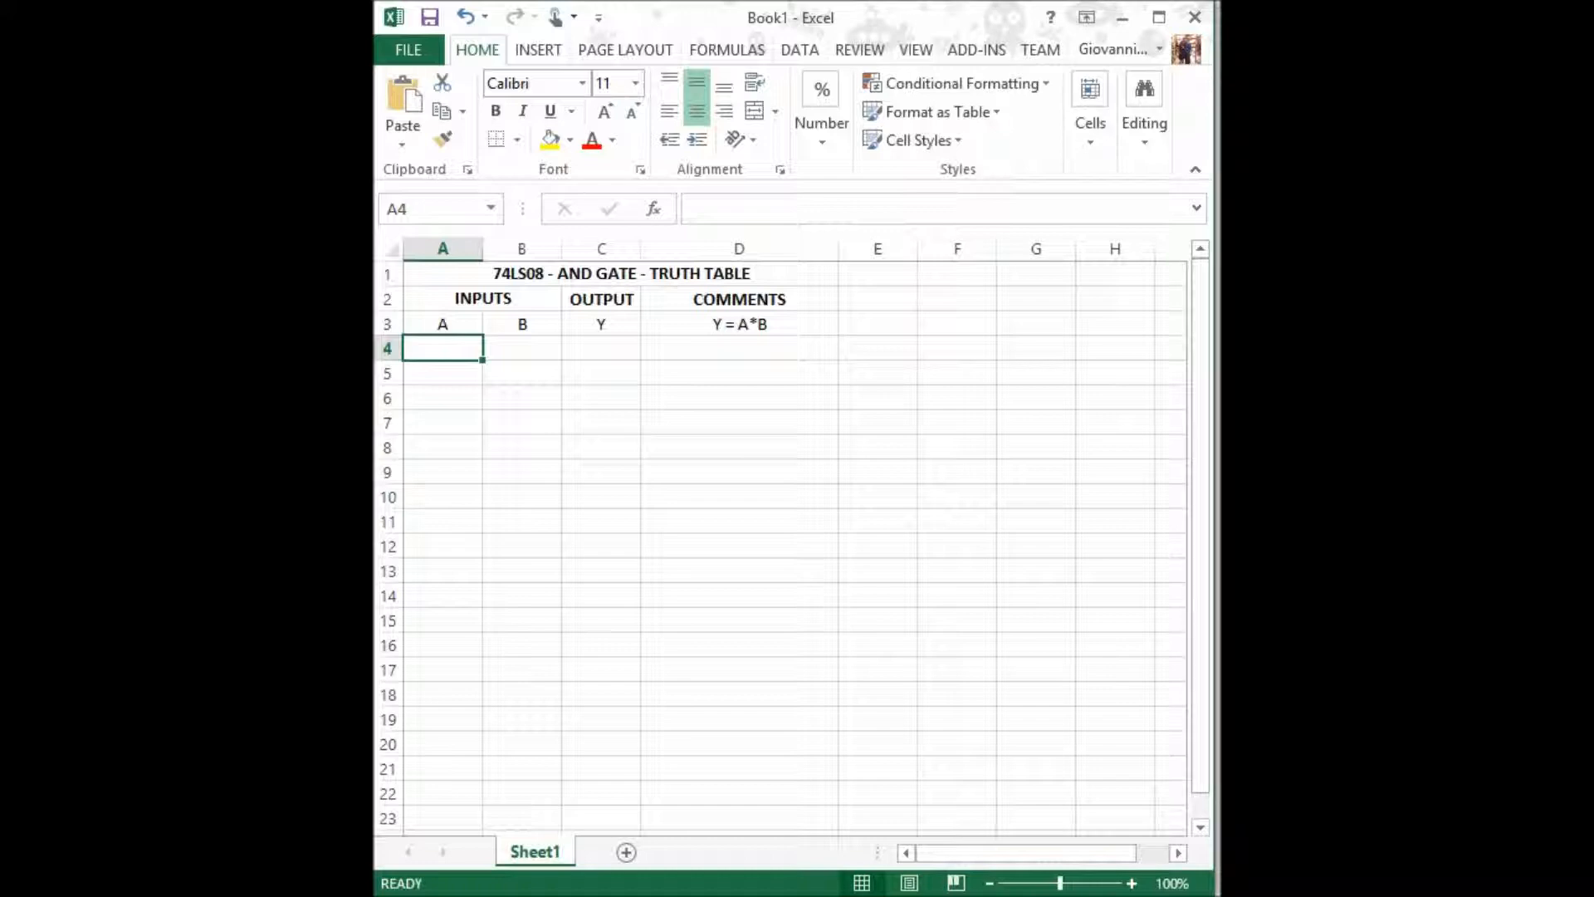
Step: Write the product comments for the first two input rows, each equalling 0
type("0")
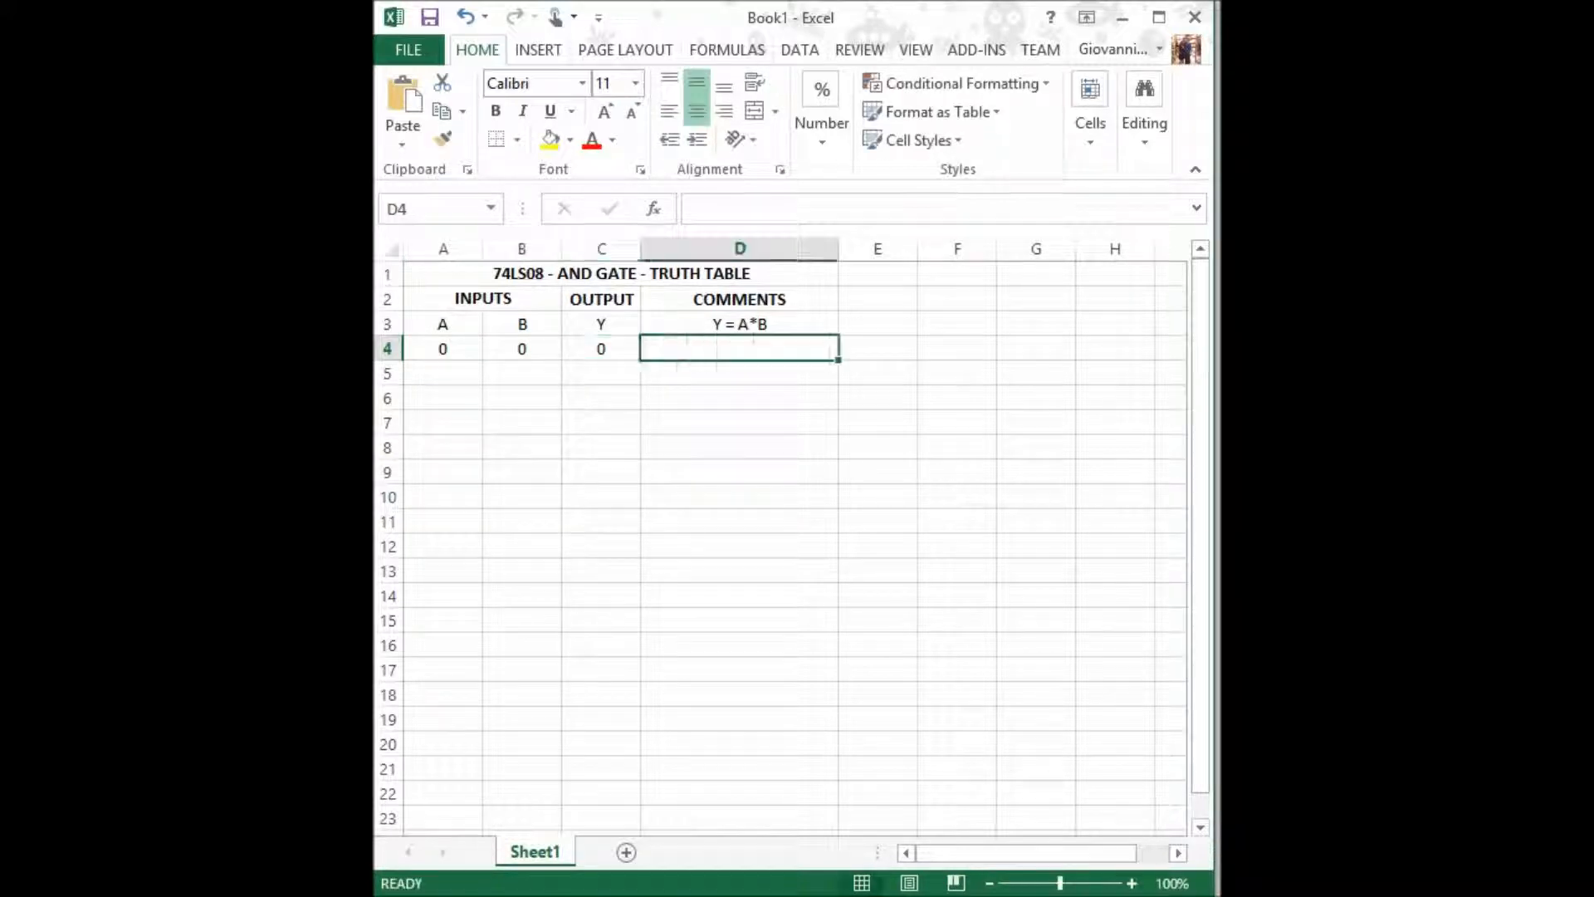
type("0 times 0 e")
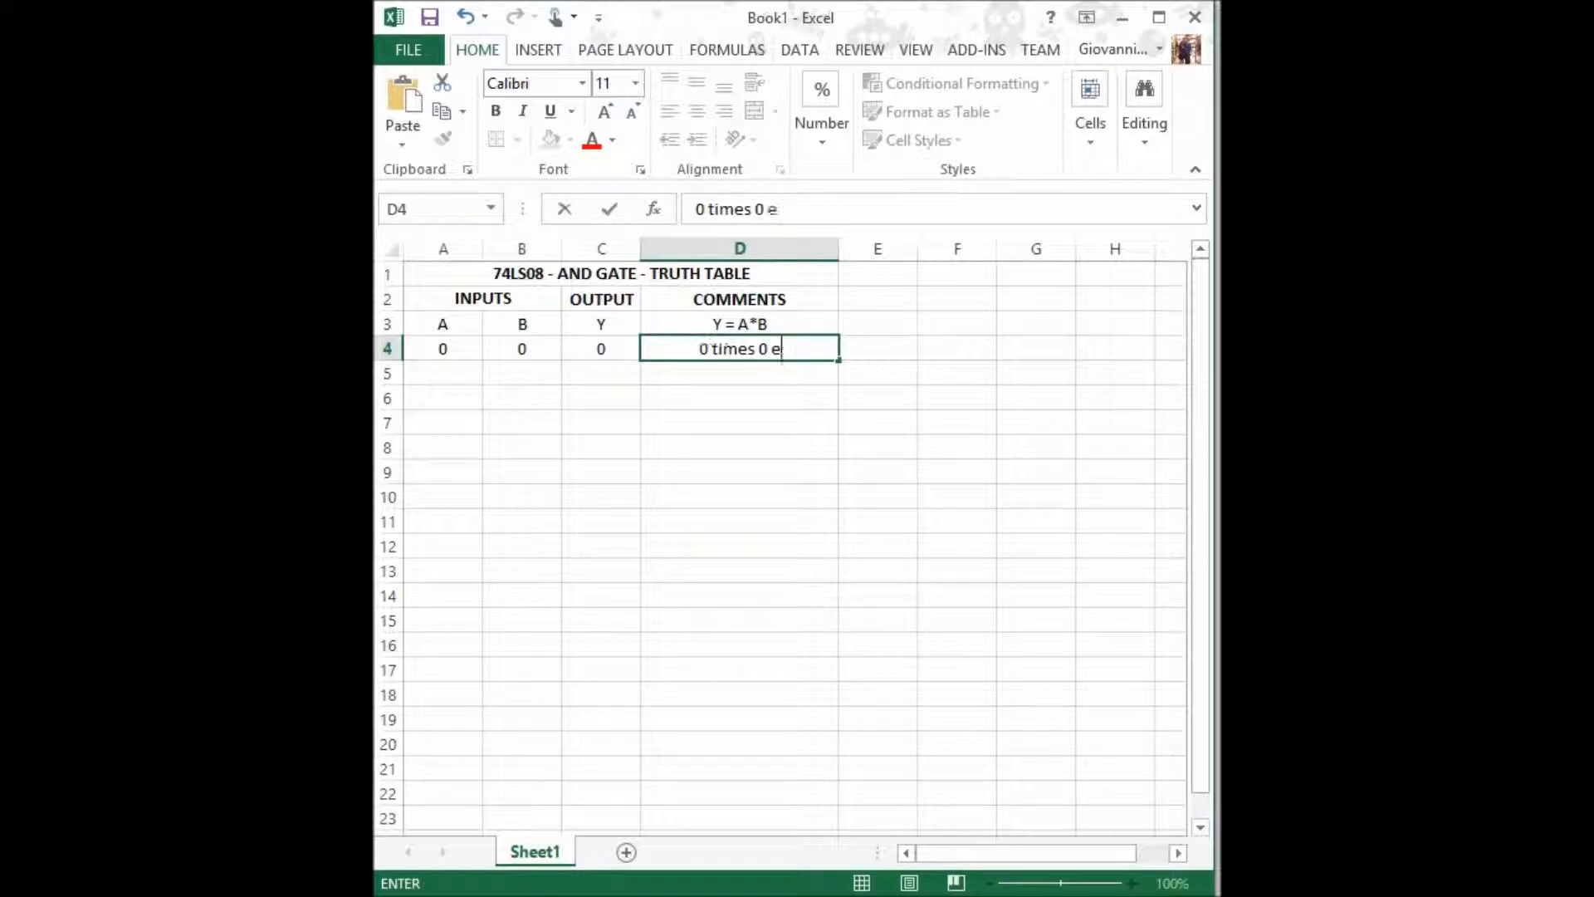
type("quals 0")
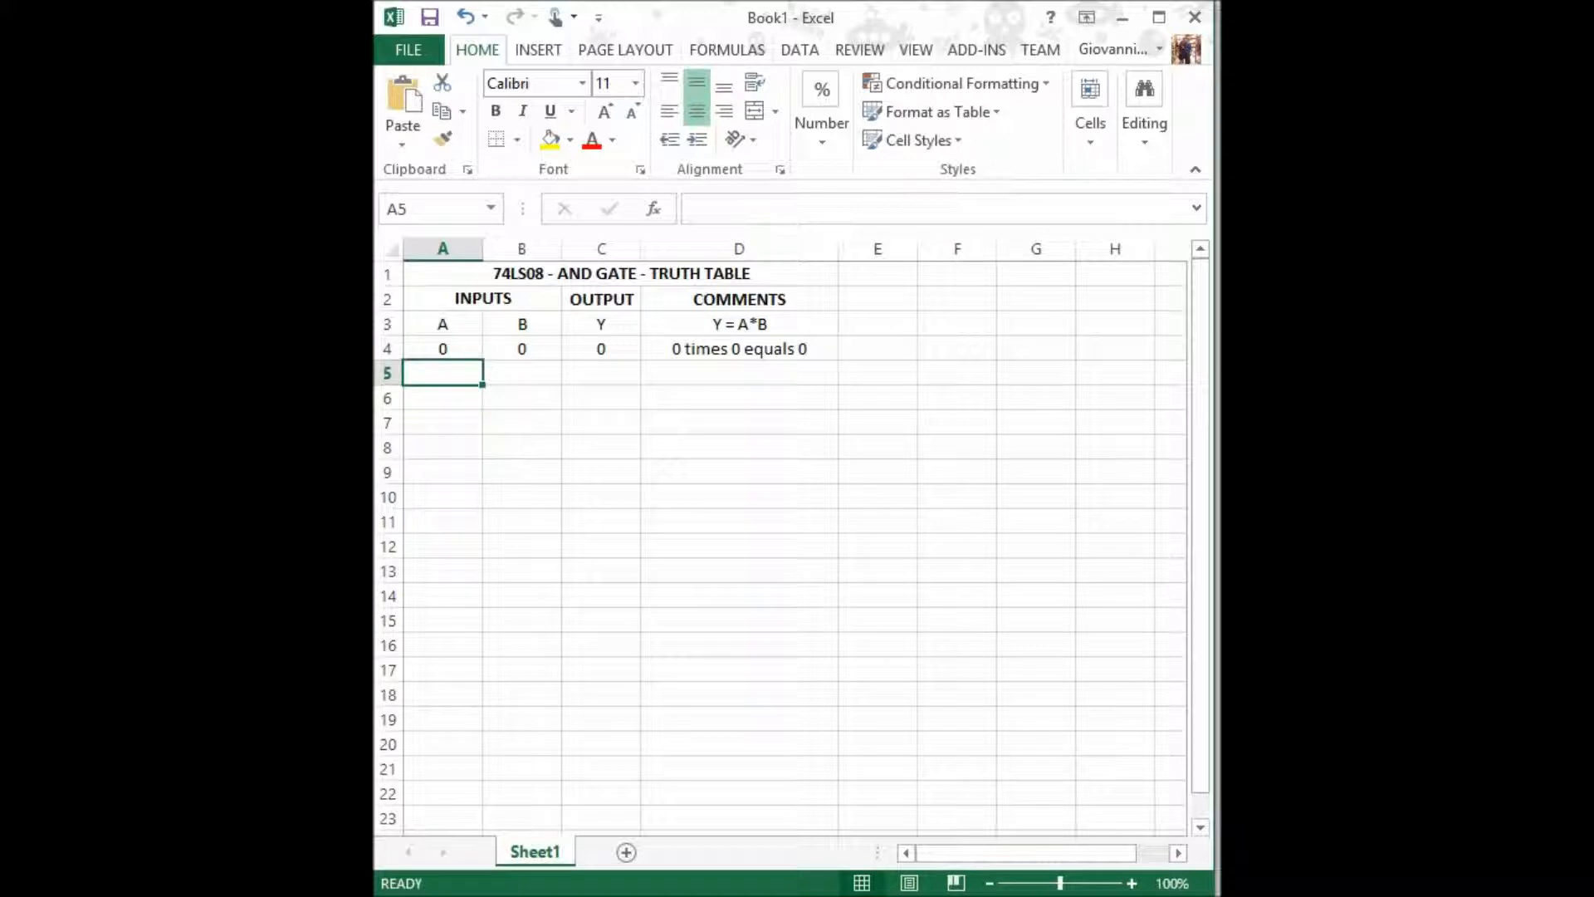
type("0")
left_click(522, 373)
type("1")
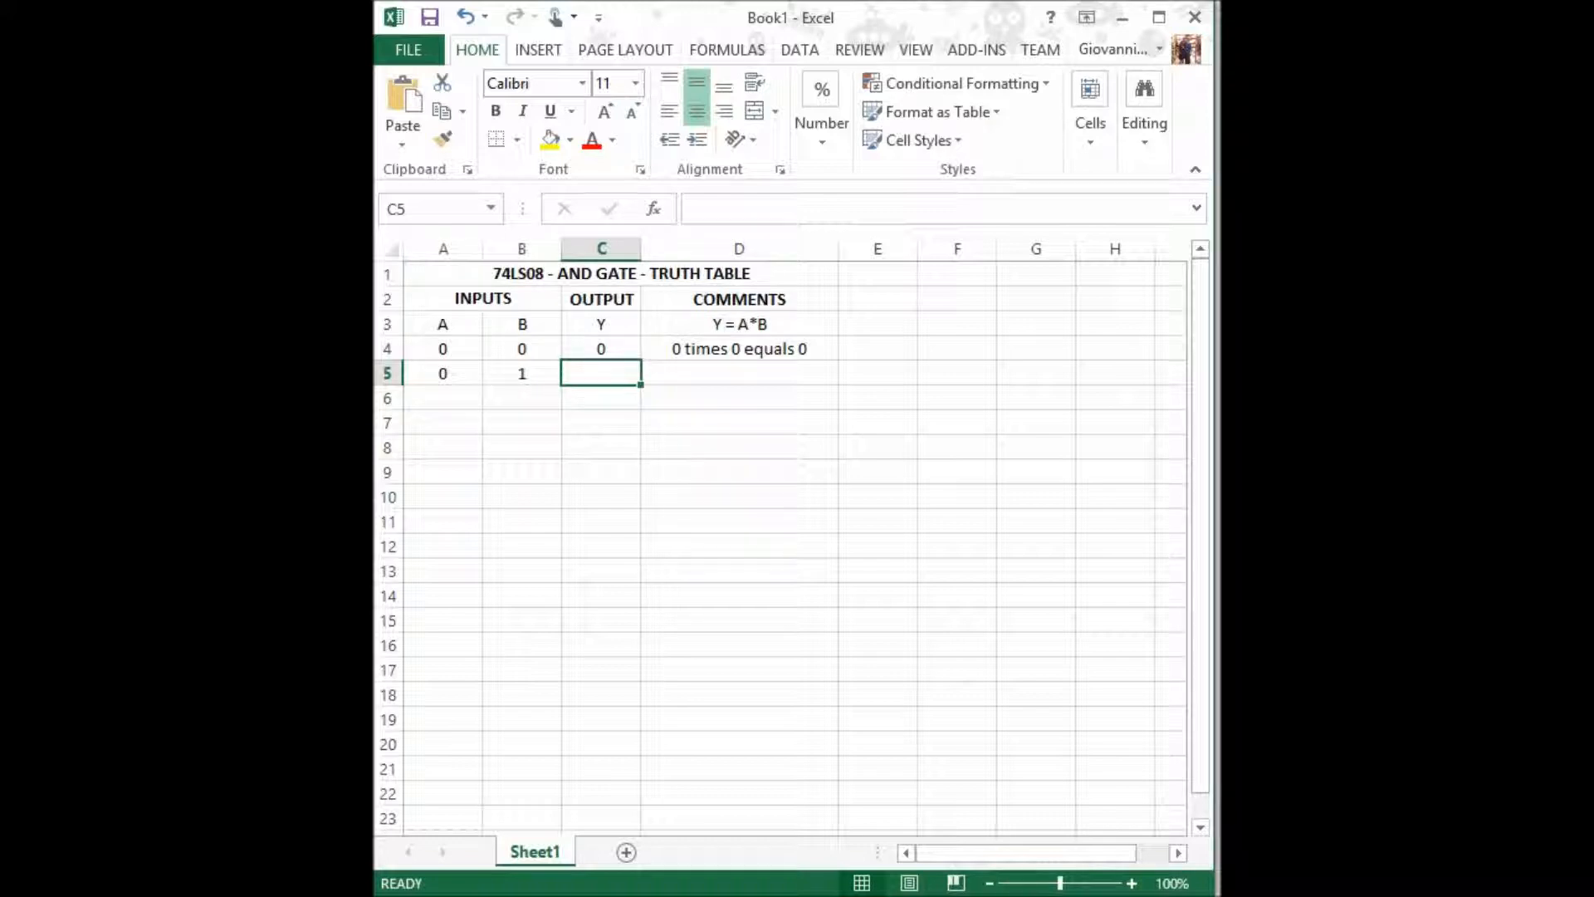
type("0")
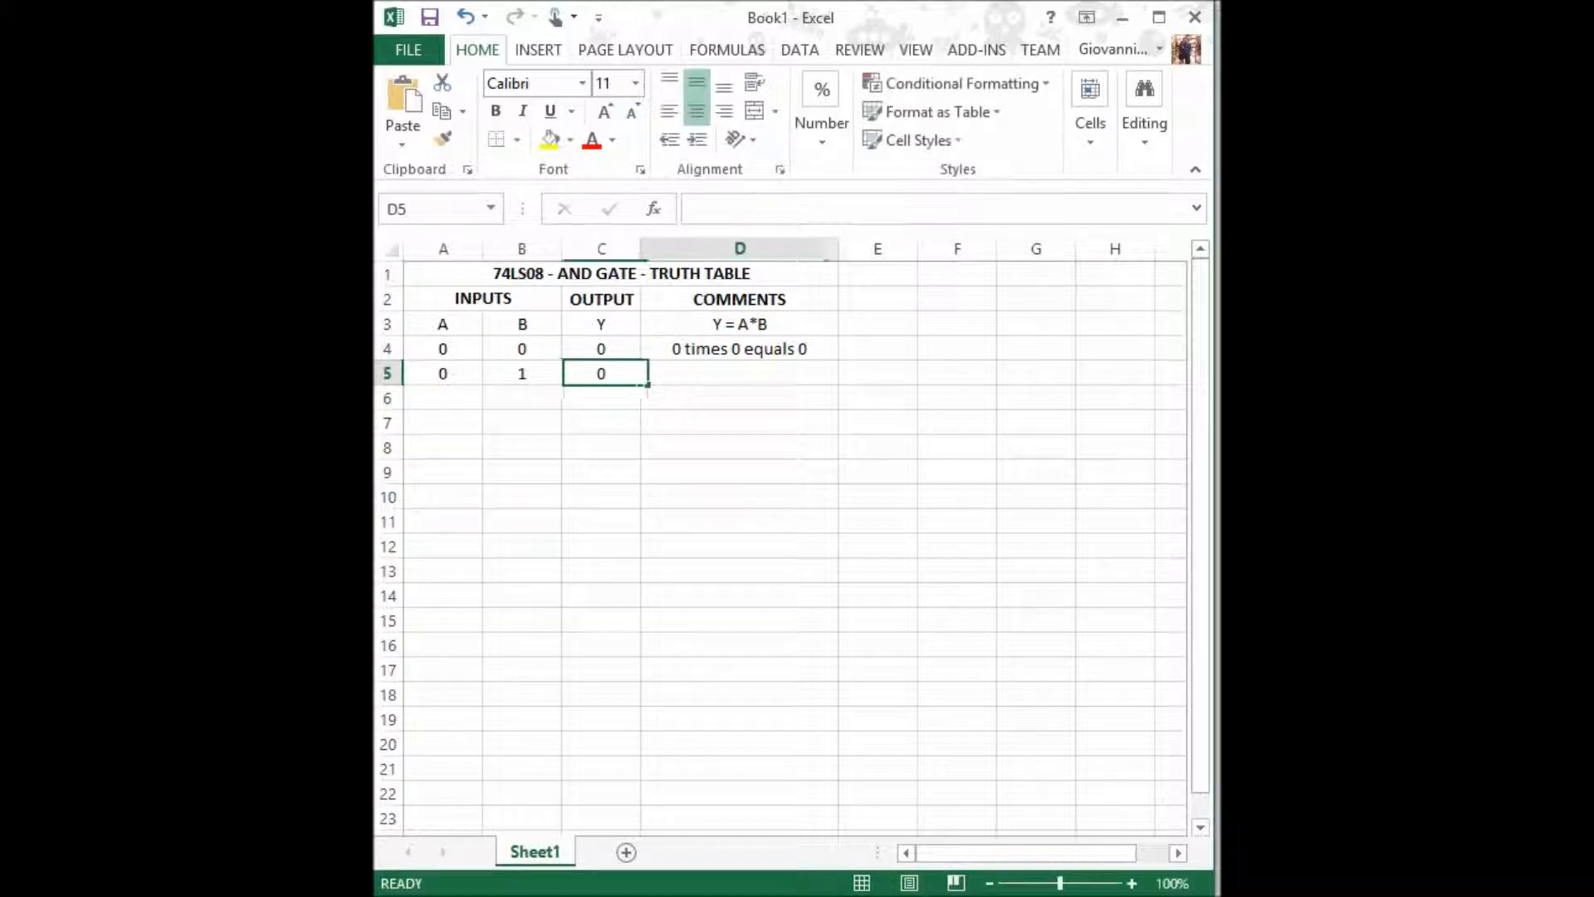
type("0 times 1")
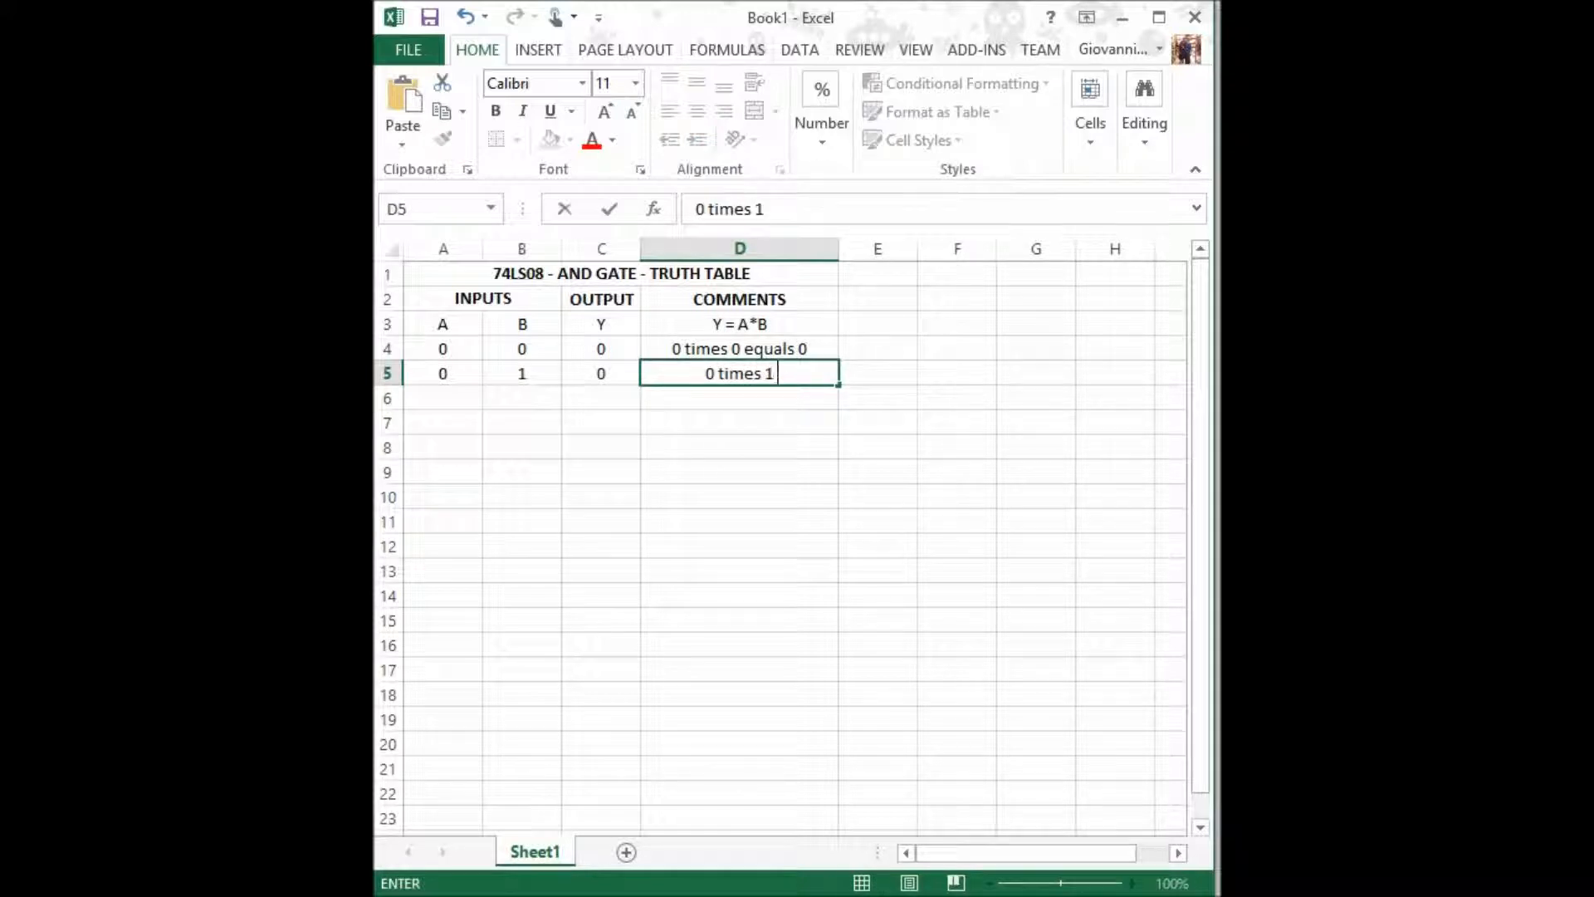
type("equals")
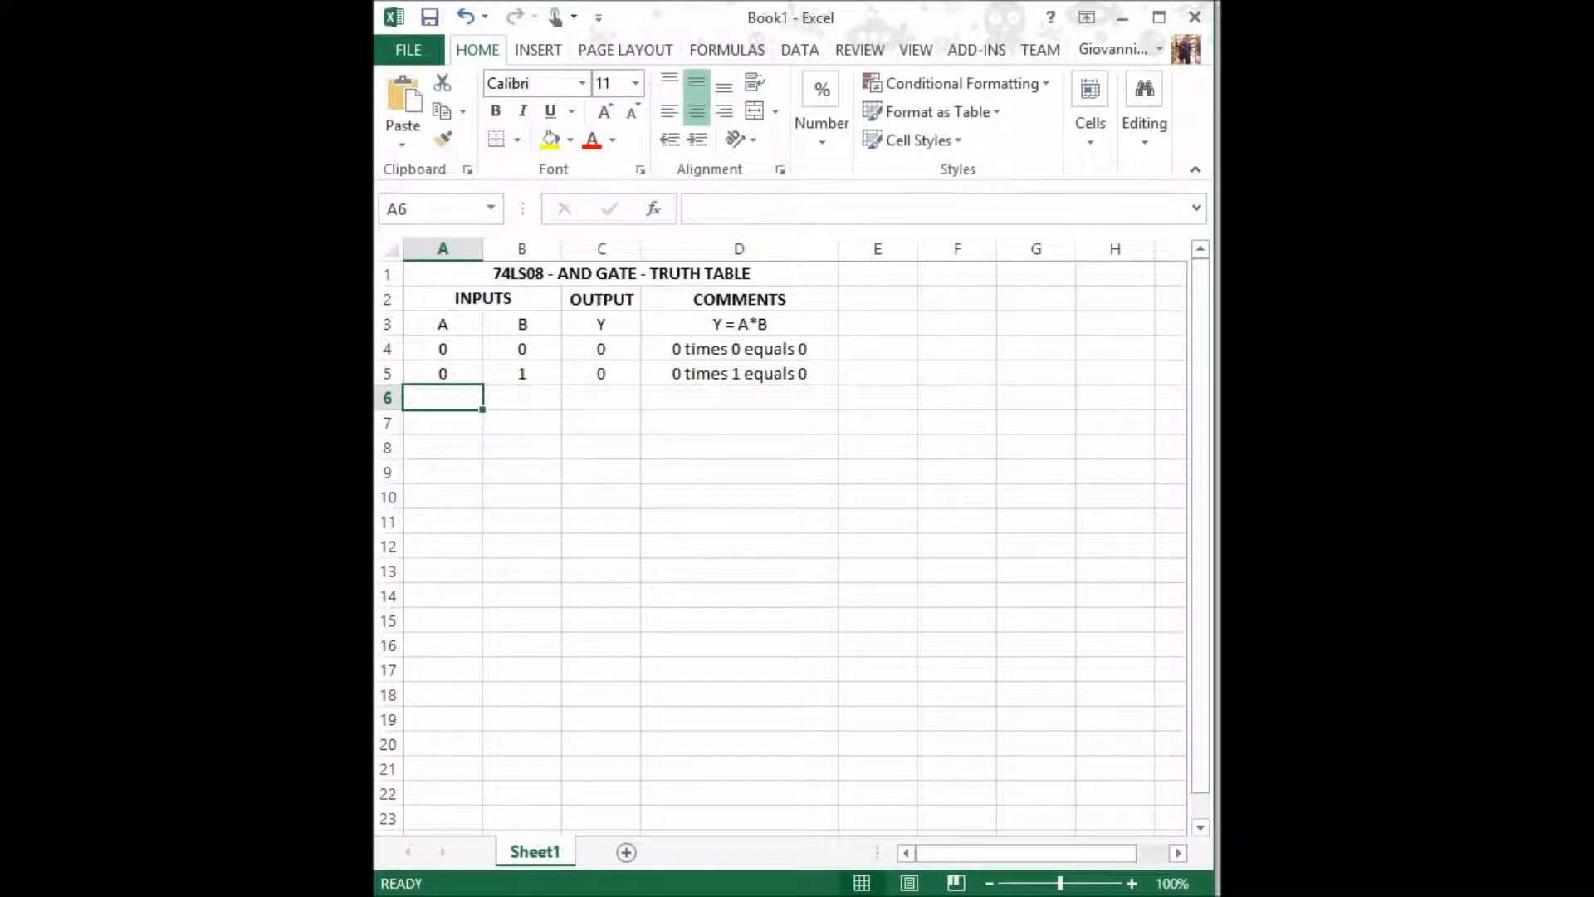
type("0")
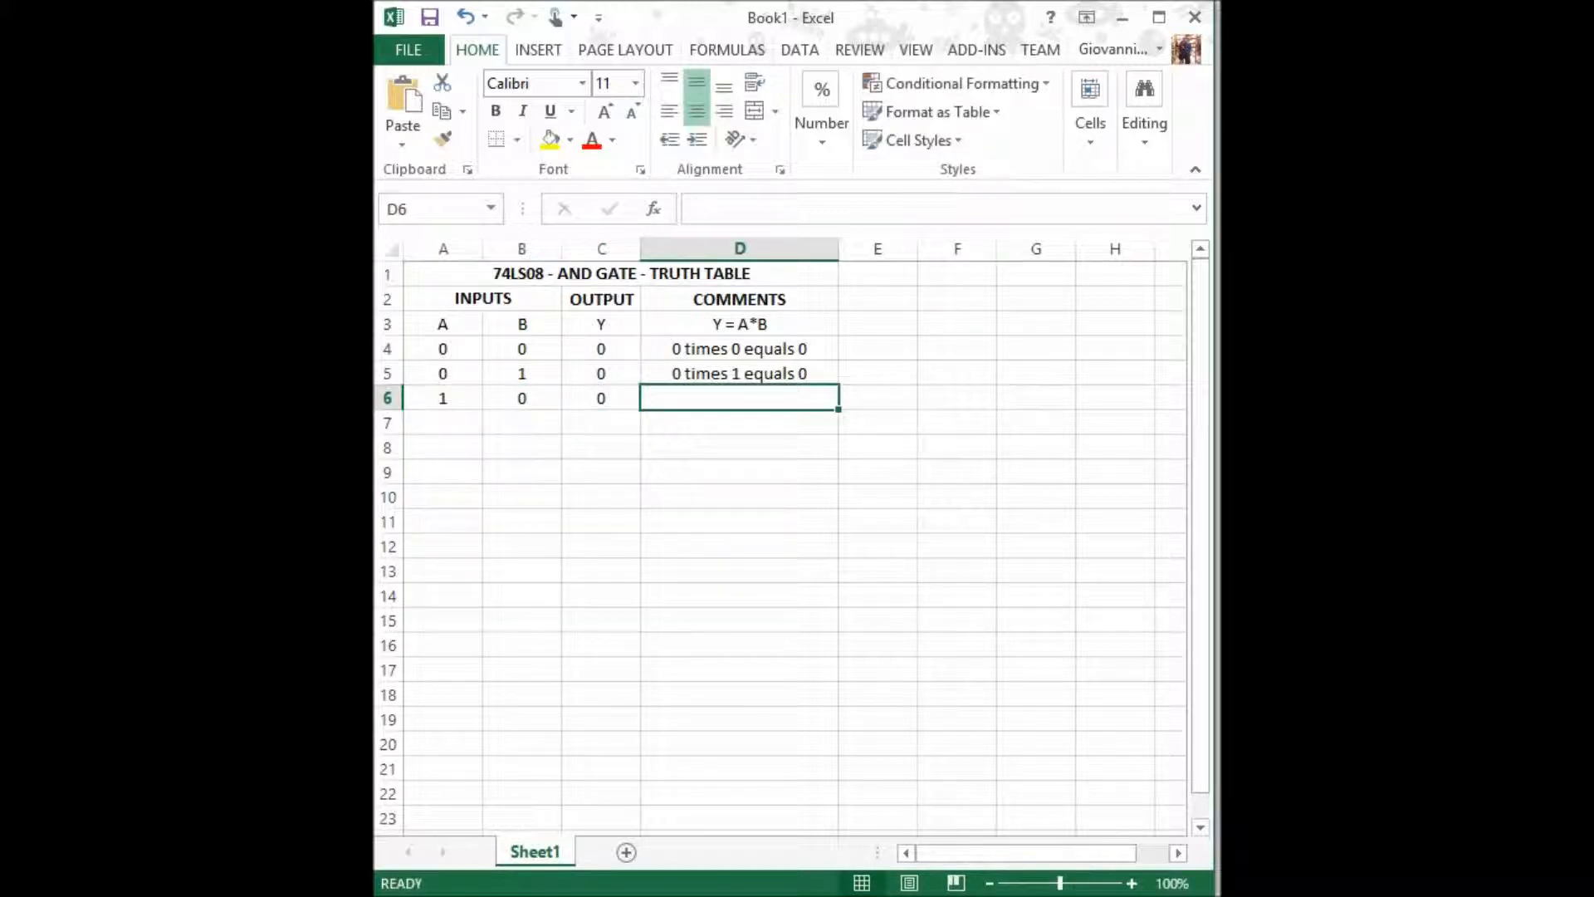
Step: Add the '1 times 0 equals' comment and rewrite D7 as '1 times 1 equals 1'
type("1 times")
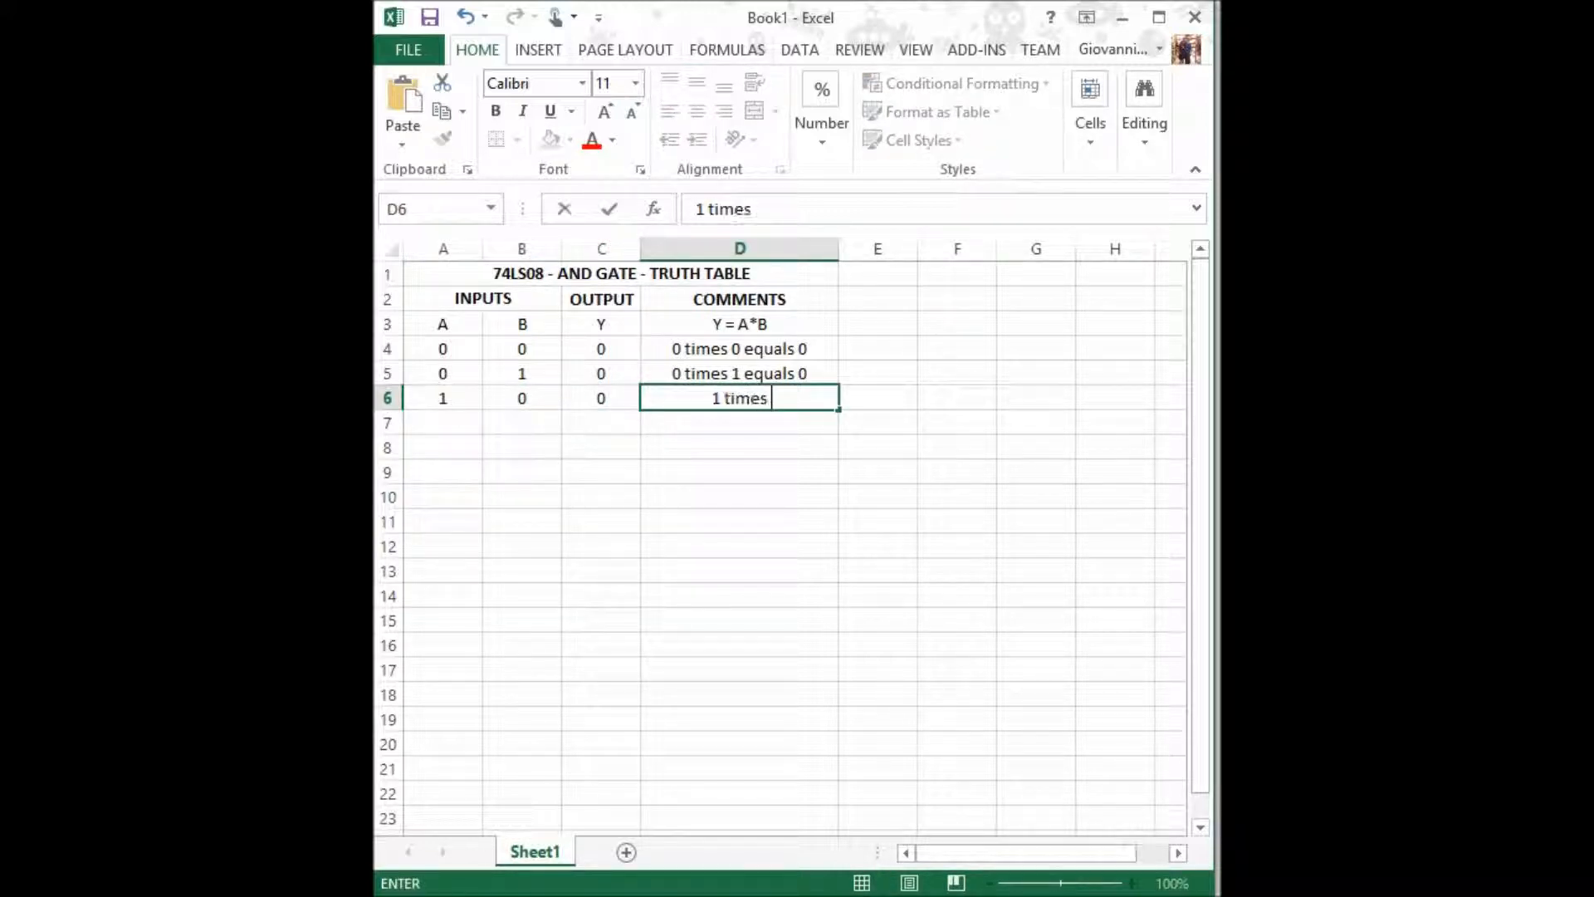
type("0 equals 0")
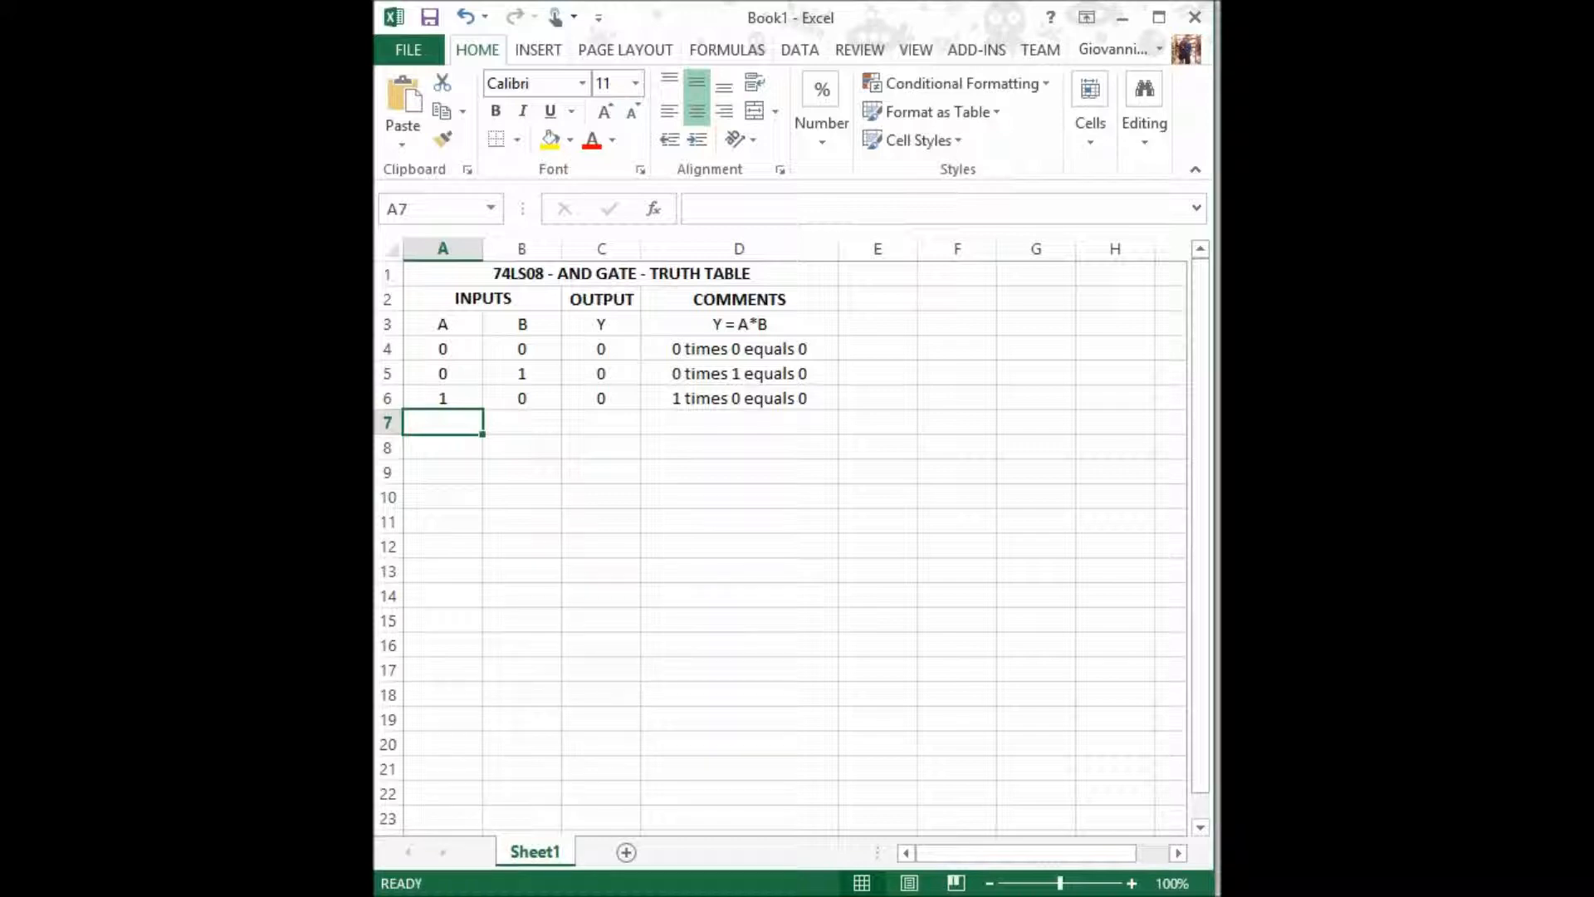
type("1")
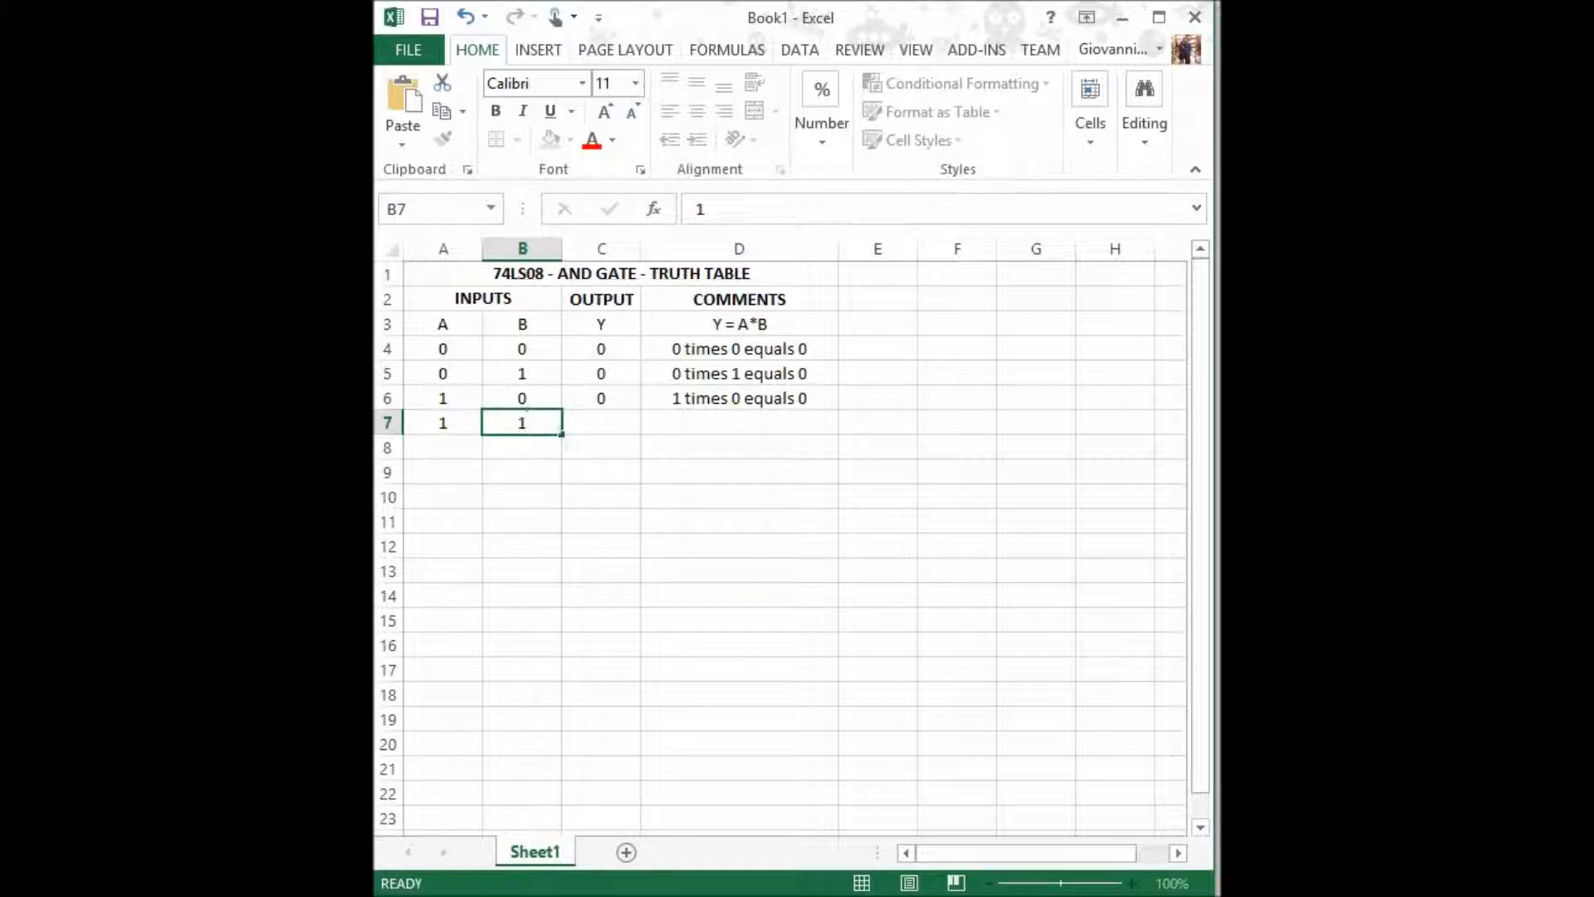
type("1")
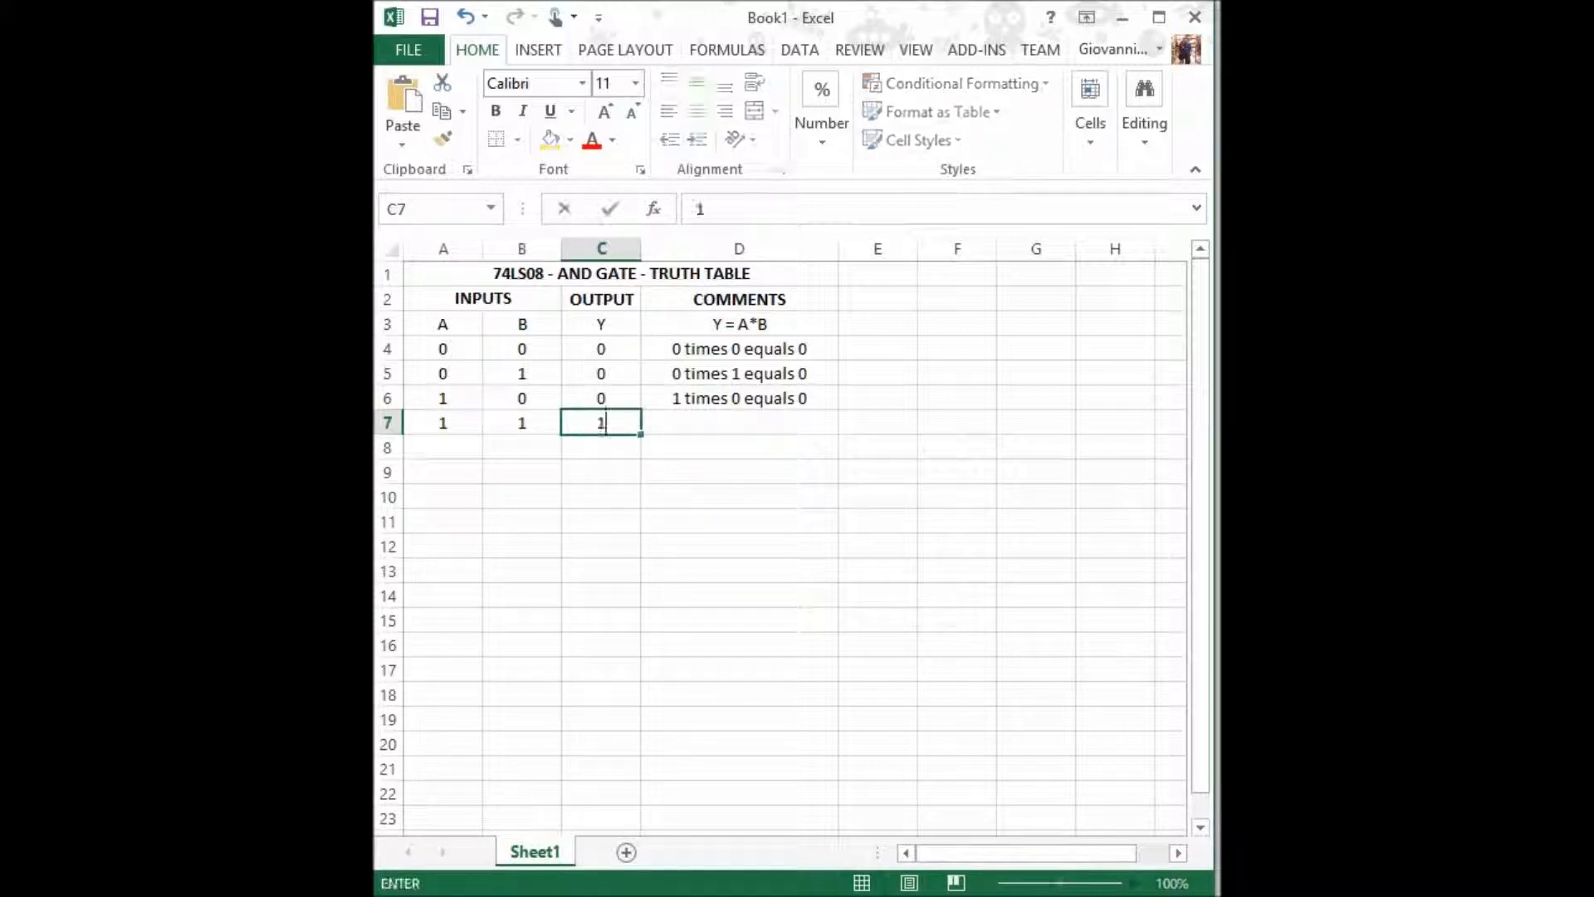
left_click(738, 422)
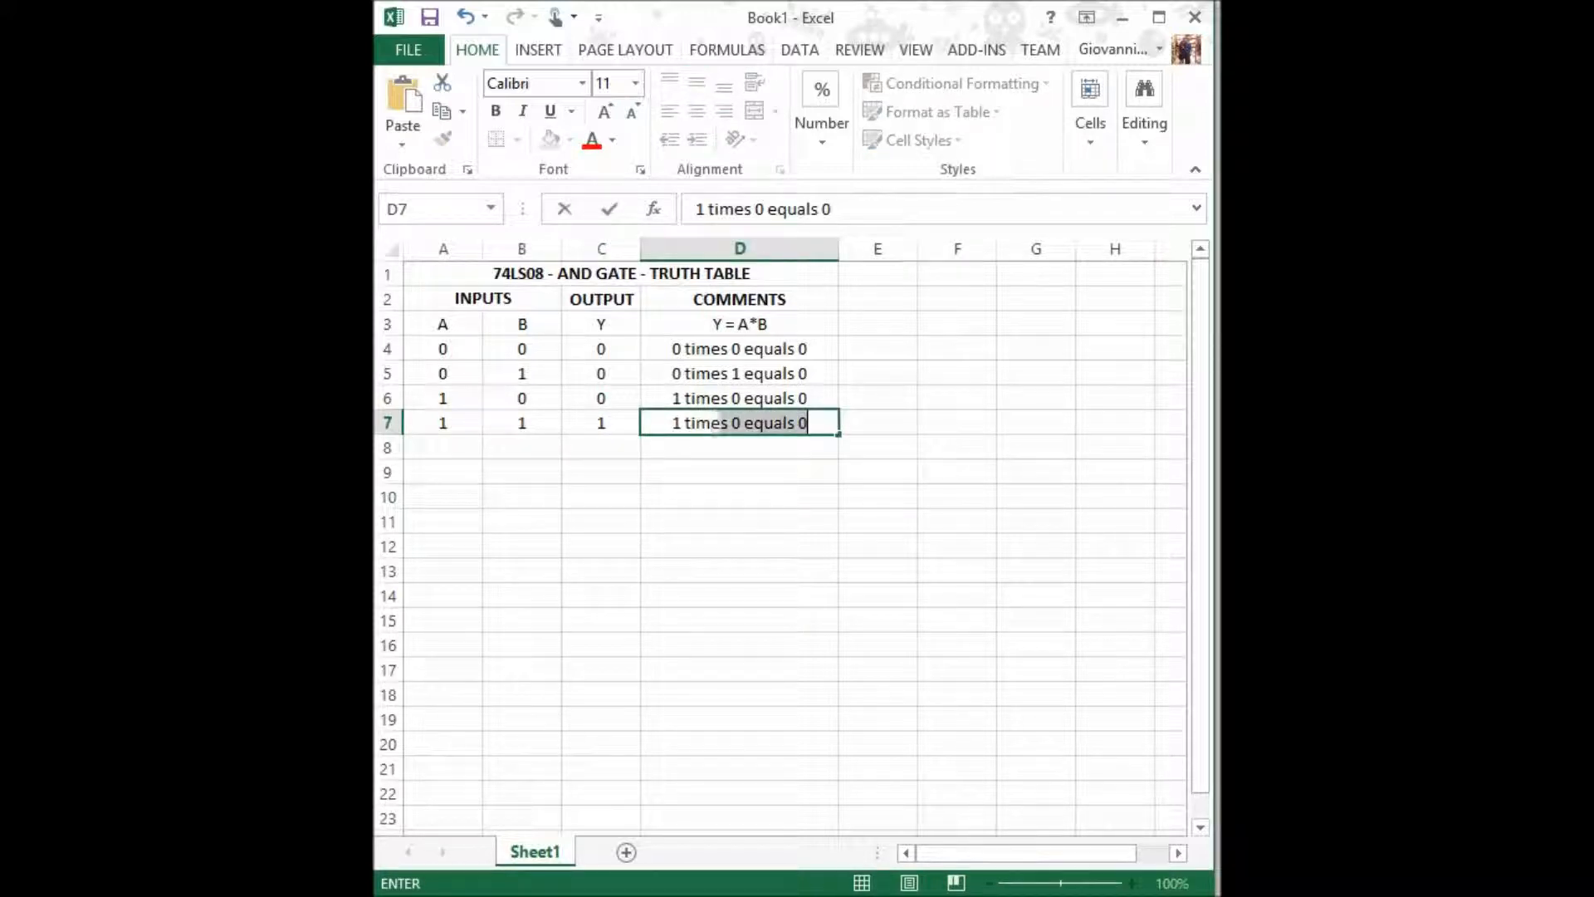
type("1 times 1 equals")
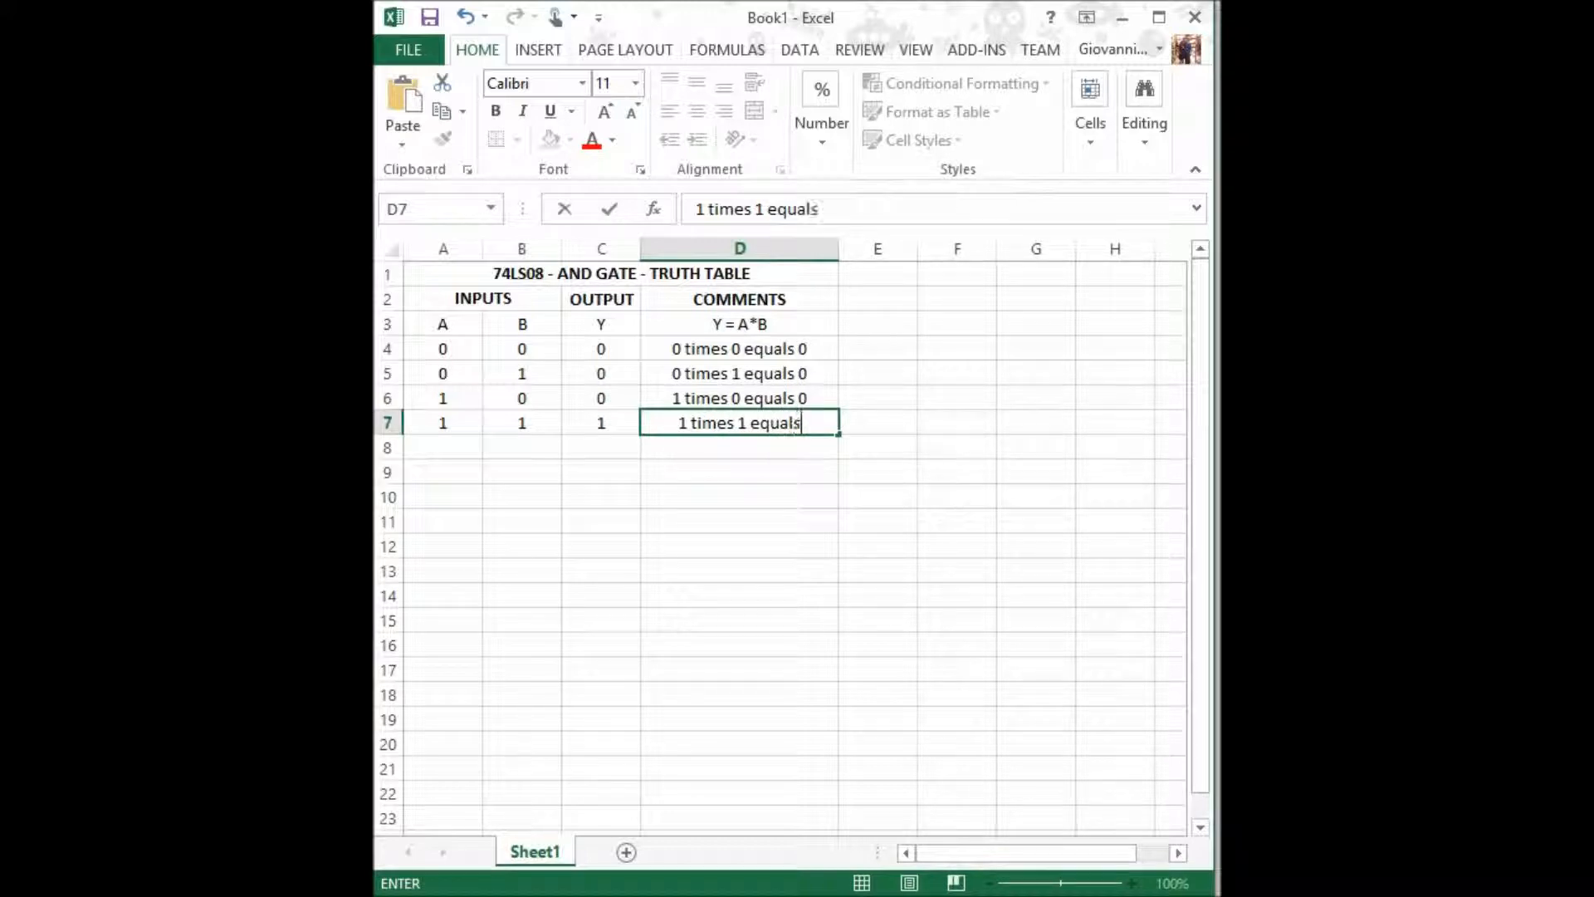
type("1")
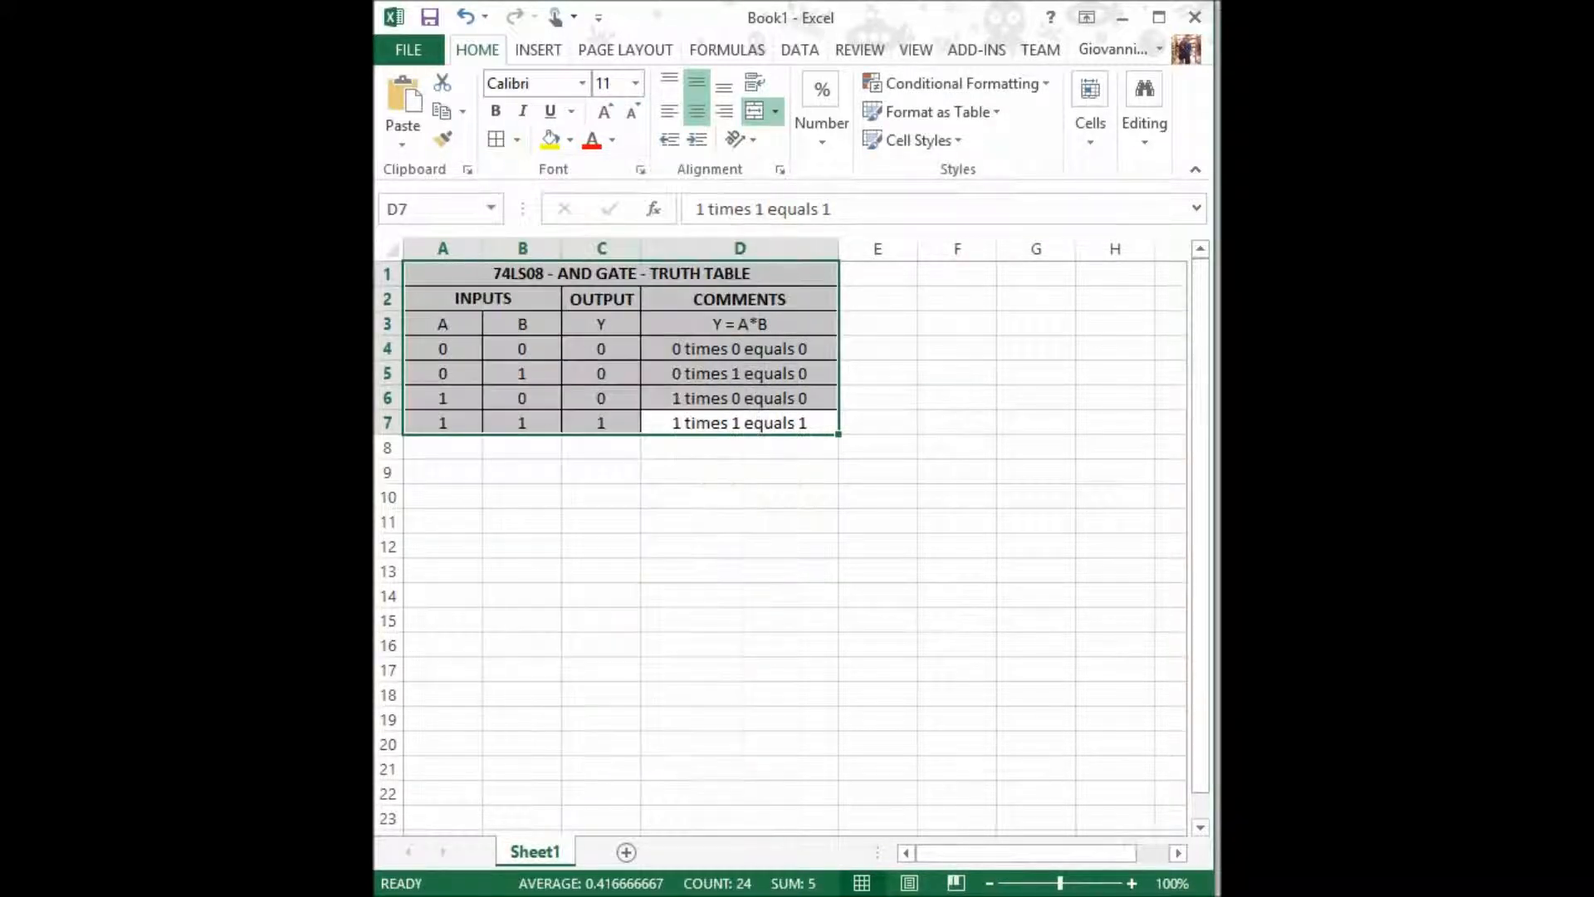
Step: Fill the title row orange and the INPUTS/OUTPUT and A, B, Y heading rows blue
left_click(442, 272)
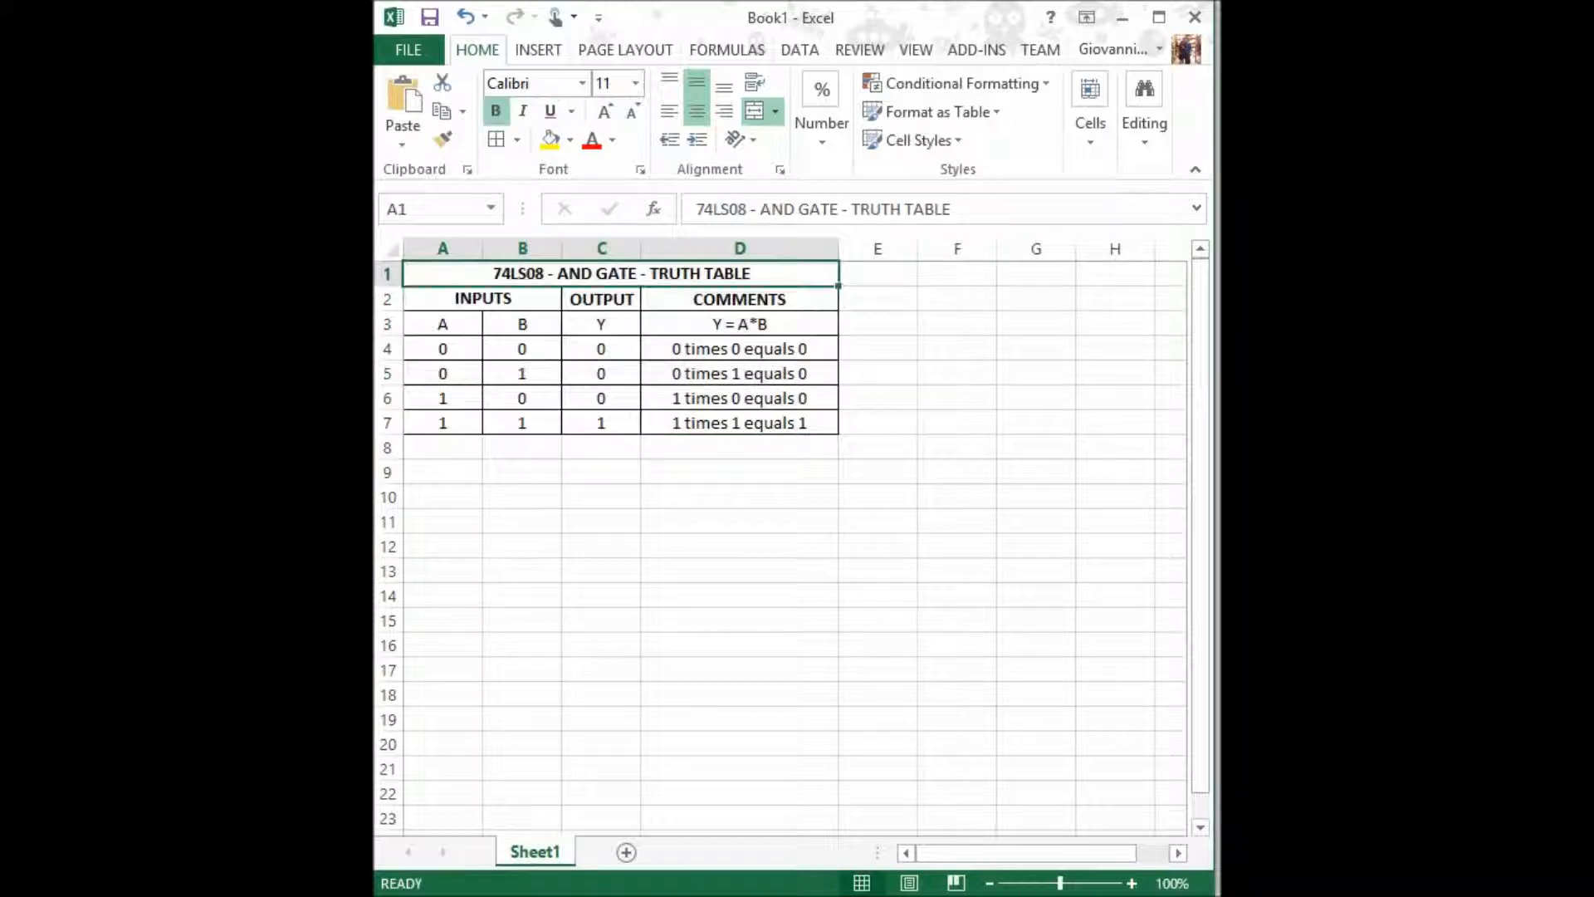
left_click(572, 139)
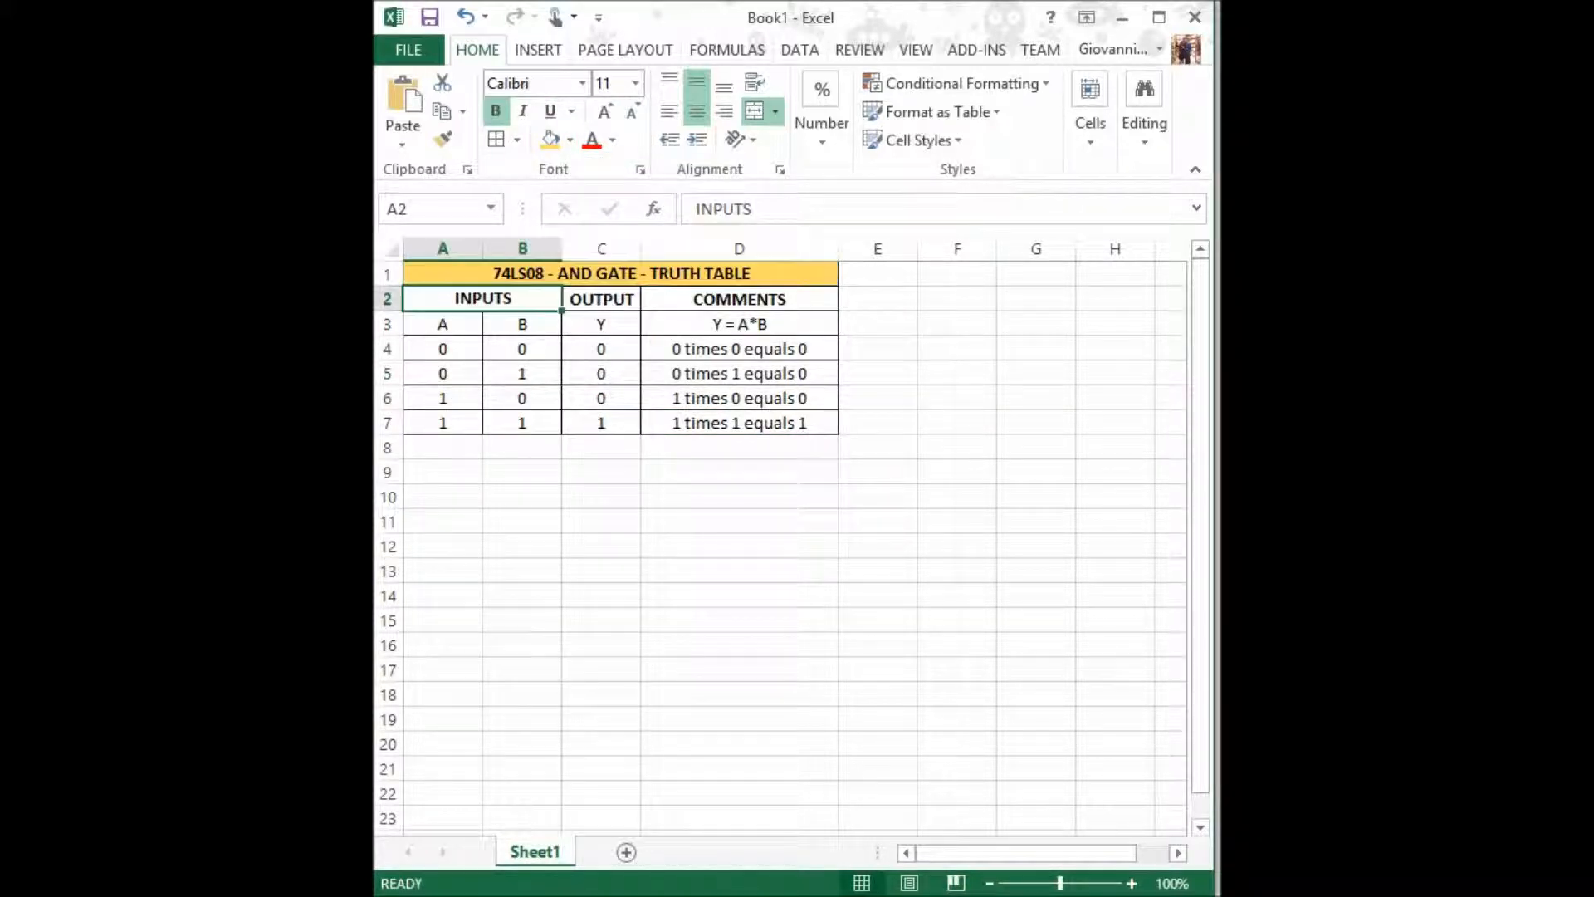
left_click(569, 139)
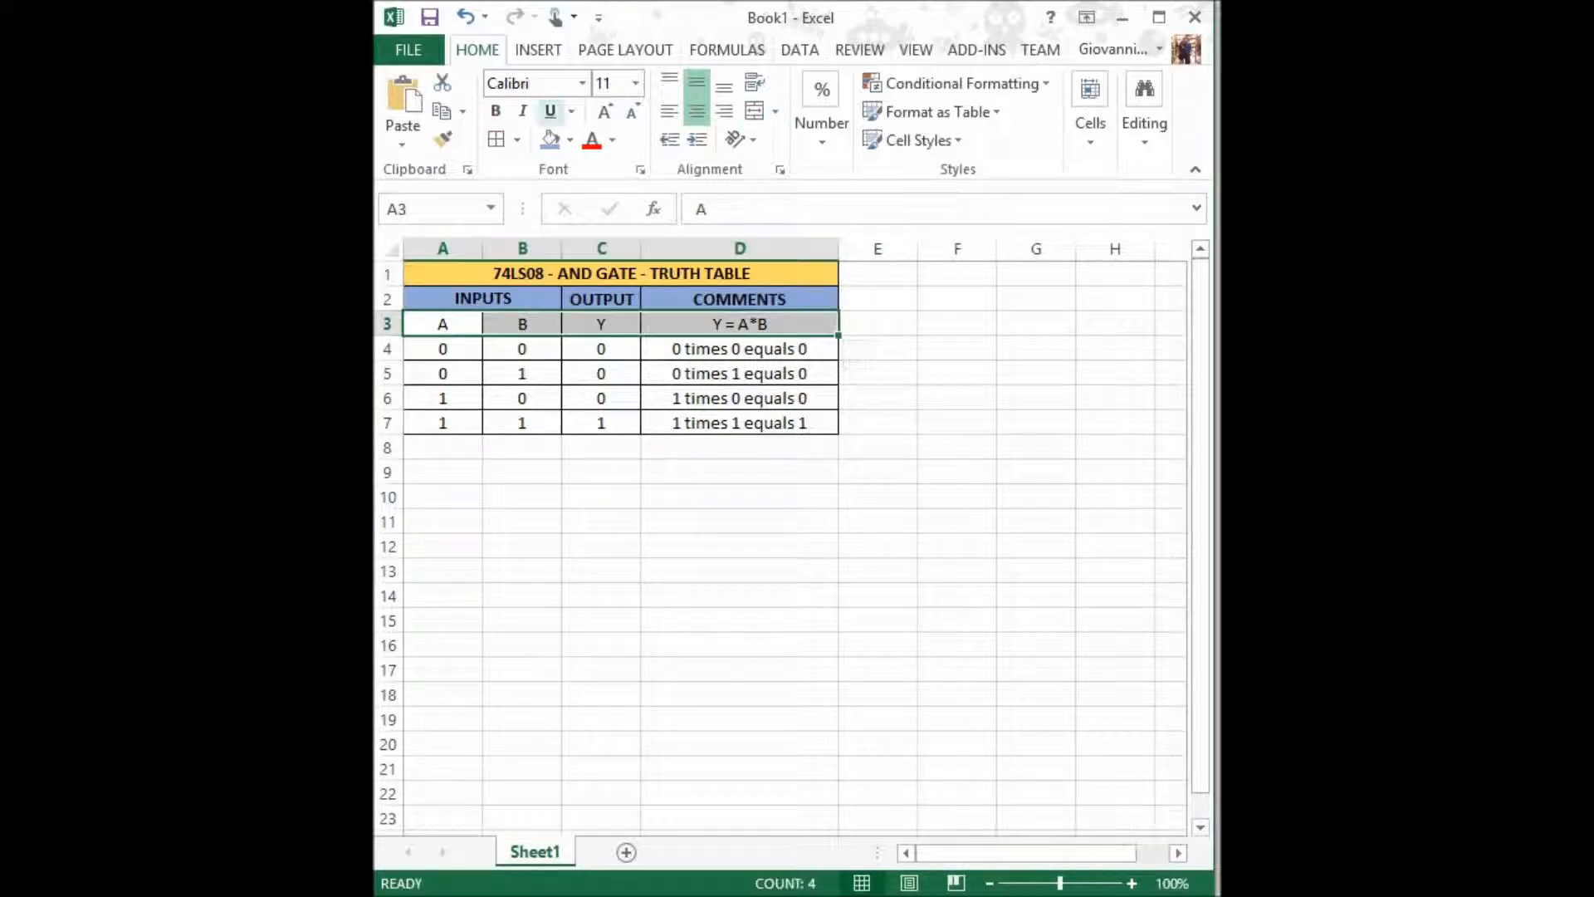
left_click(571, 140)
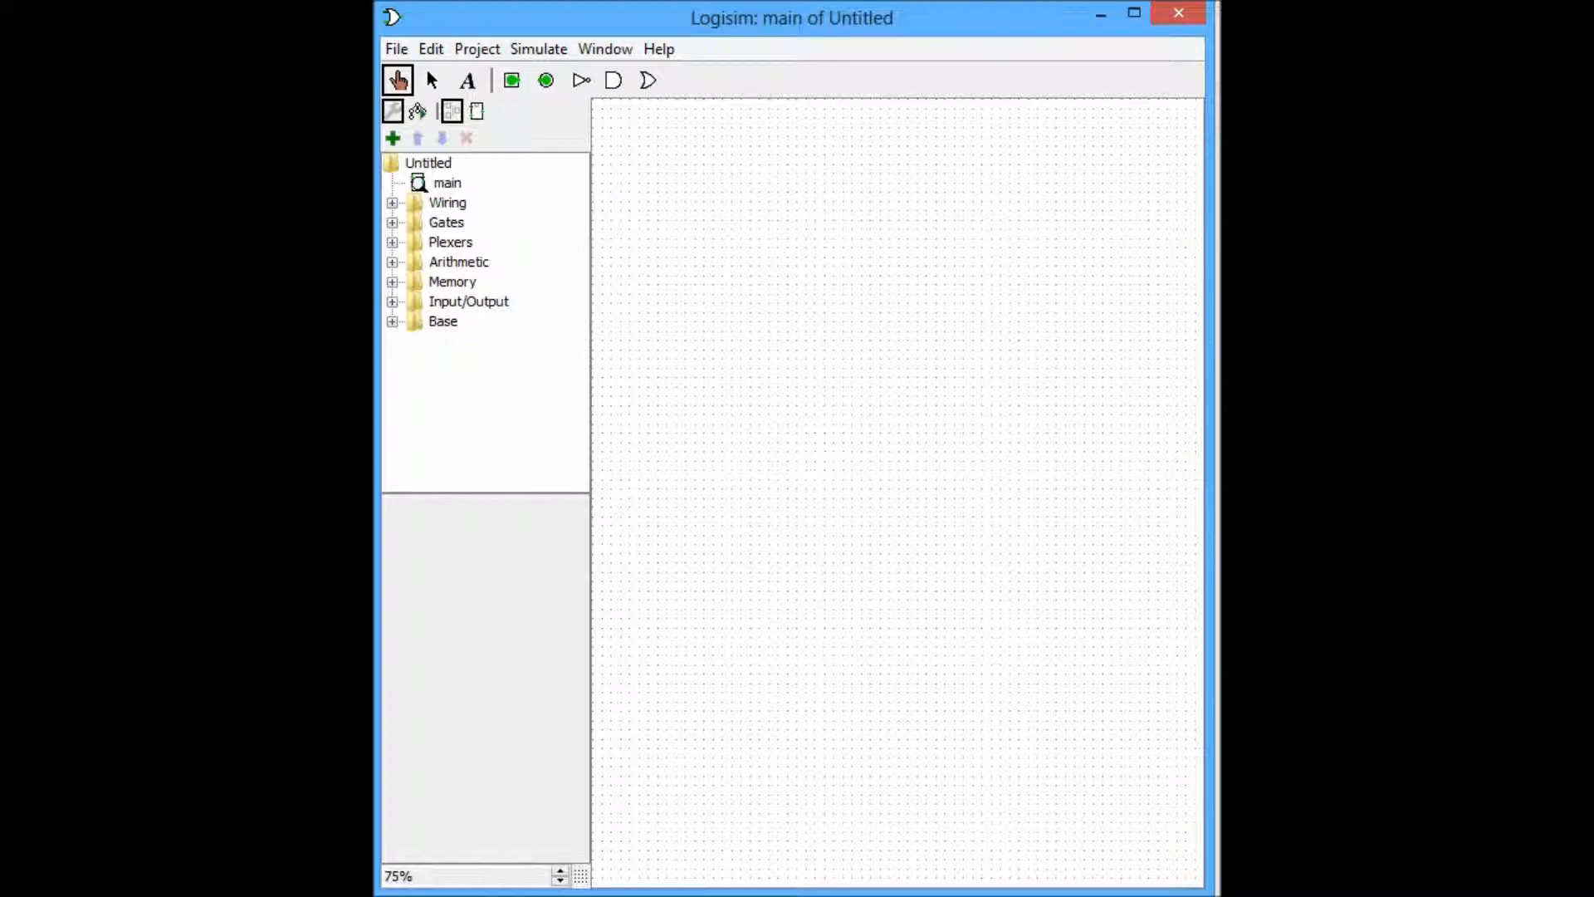
Step: Place south-facing input pins A and B with labels above them
left_click(511, 81)
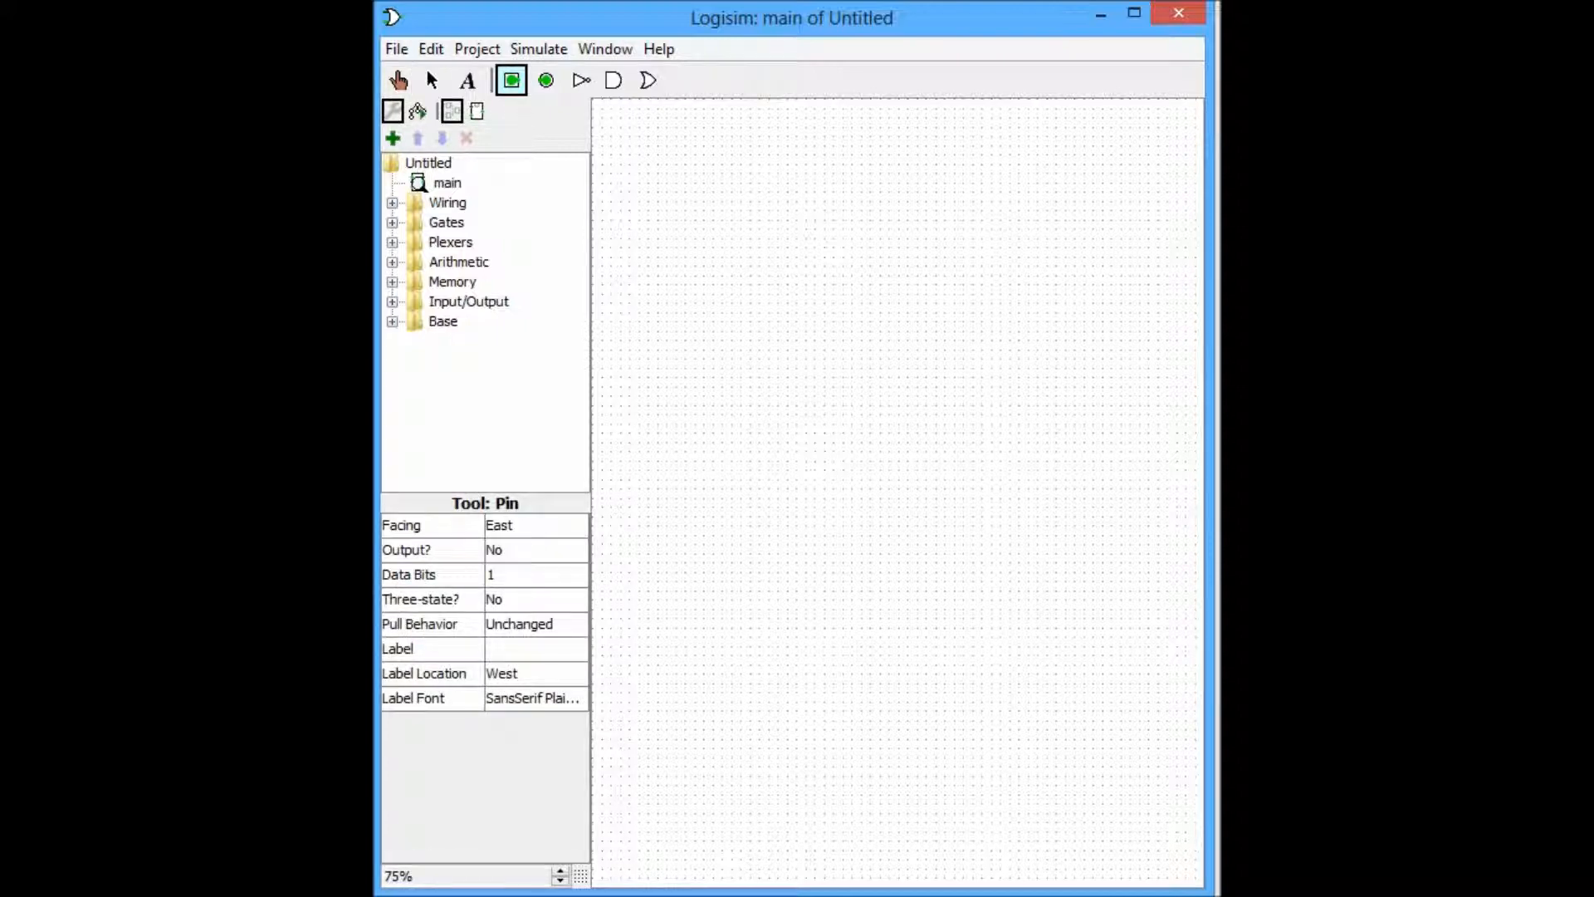
left_click(534, 525)
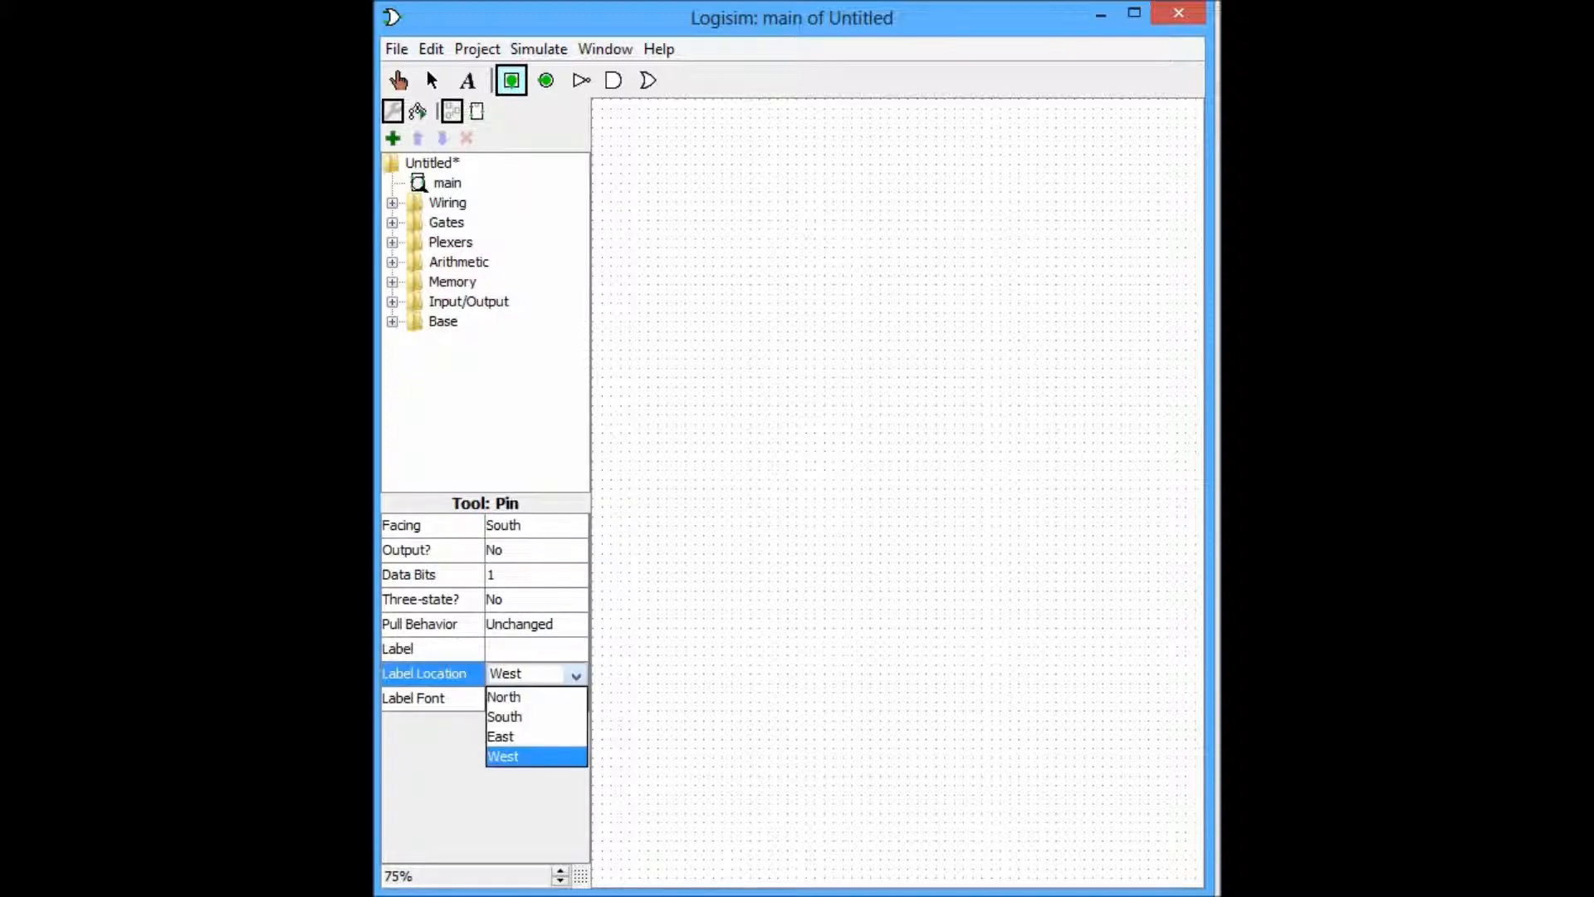
left_click(503, 697)
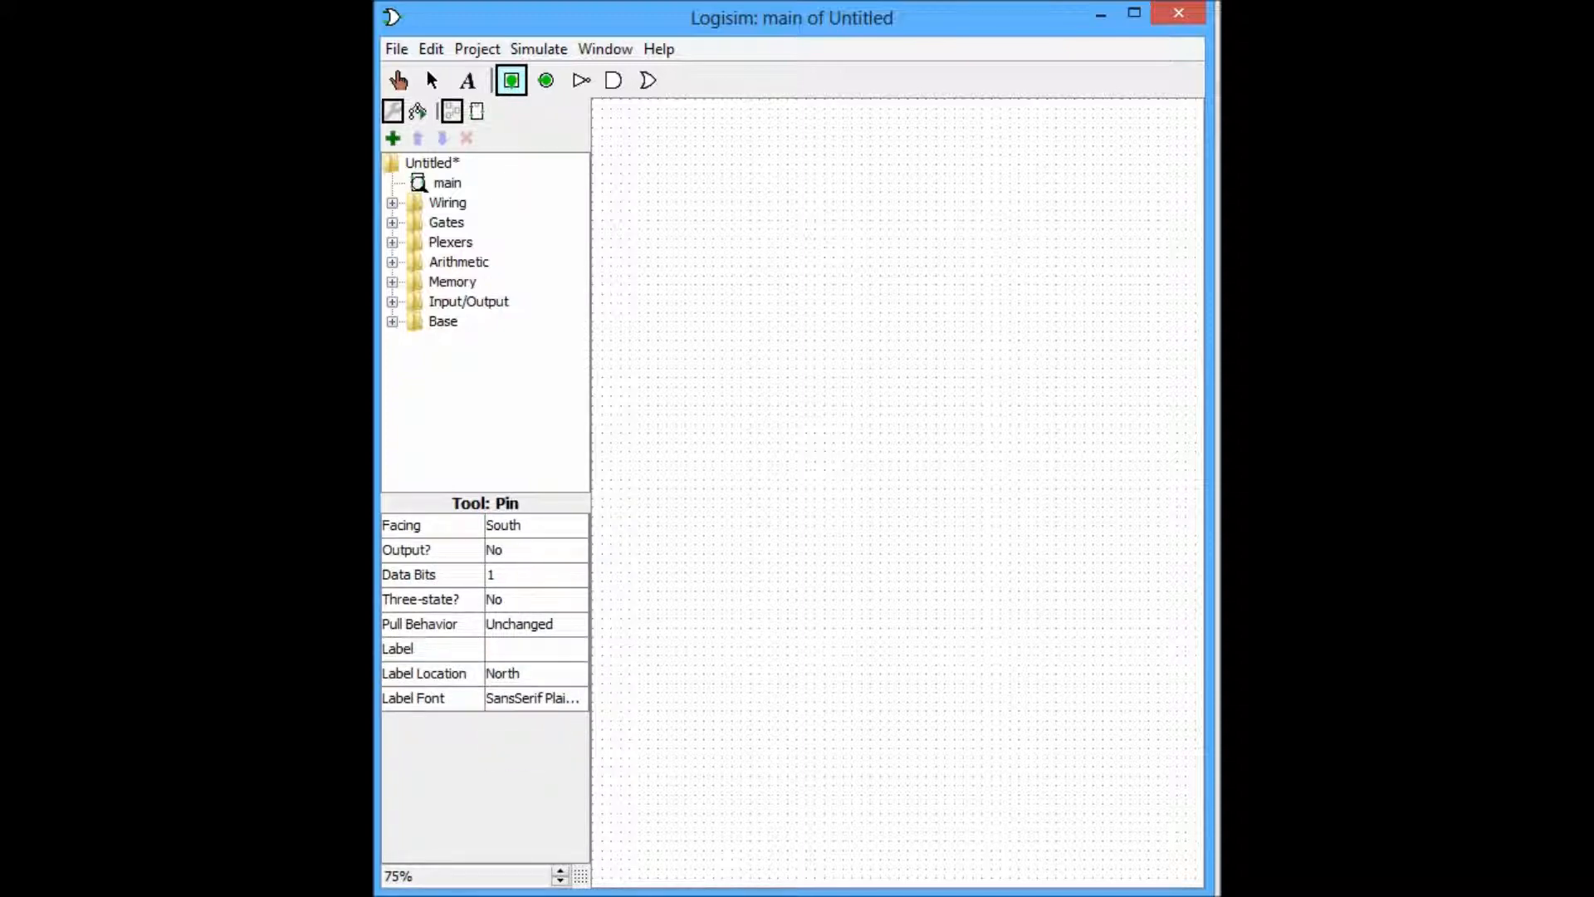
type("A")
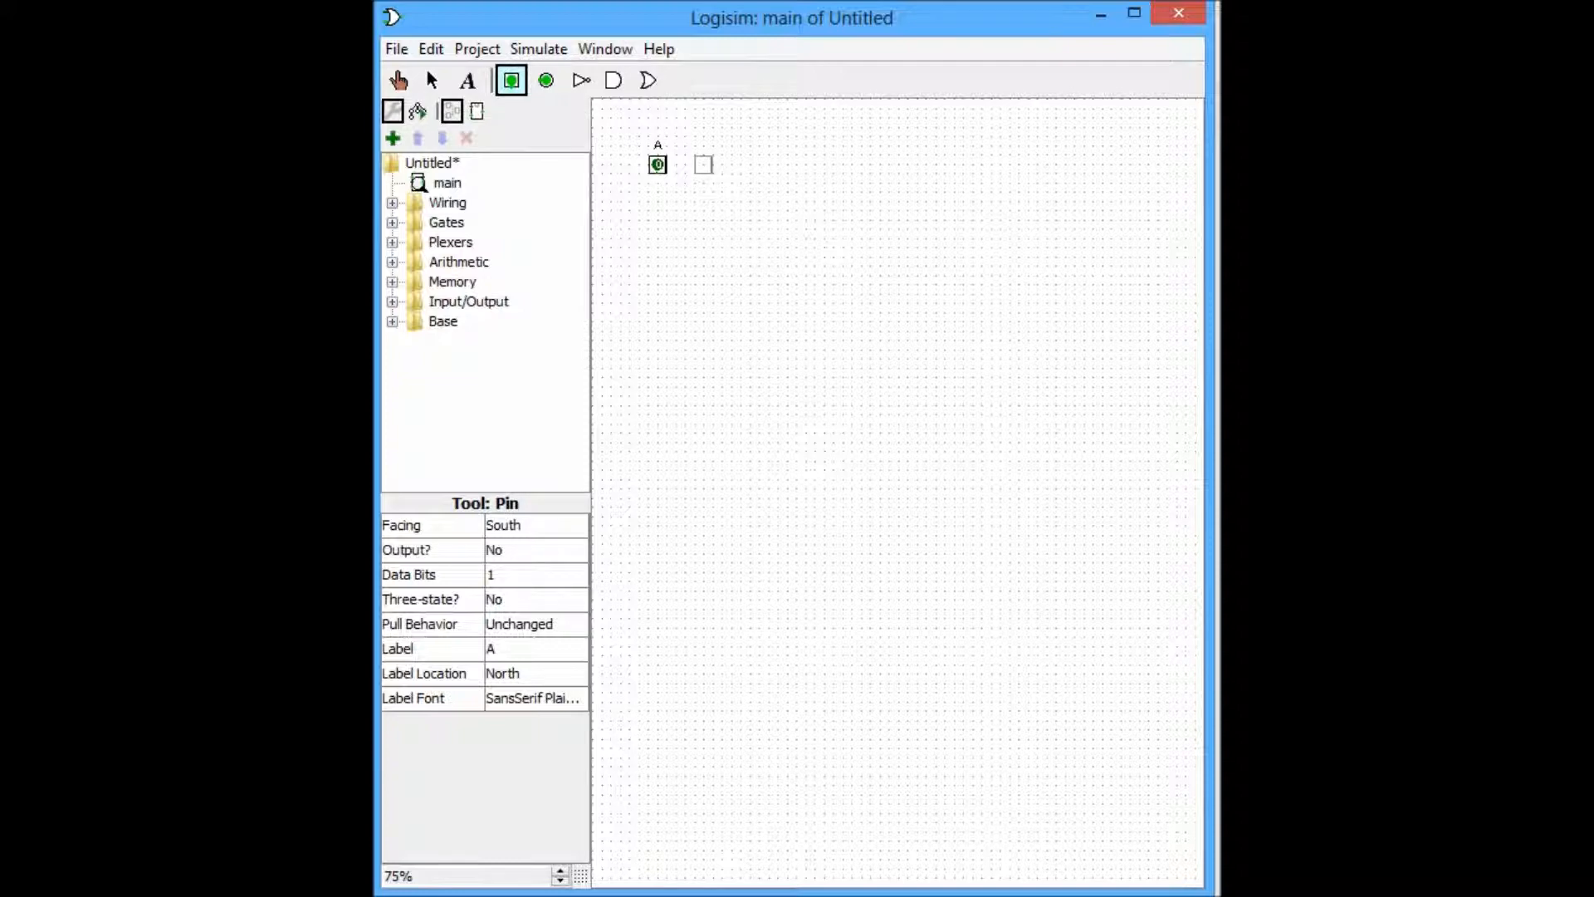
left_click(432, 648)
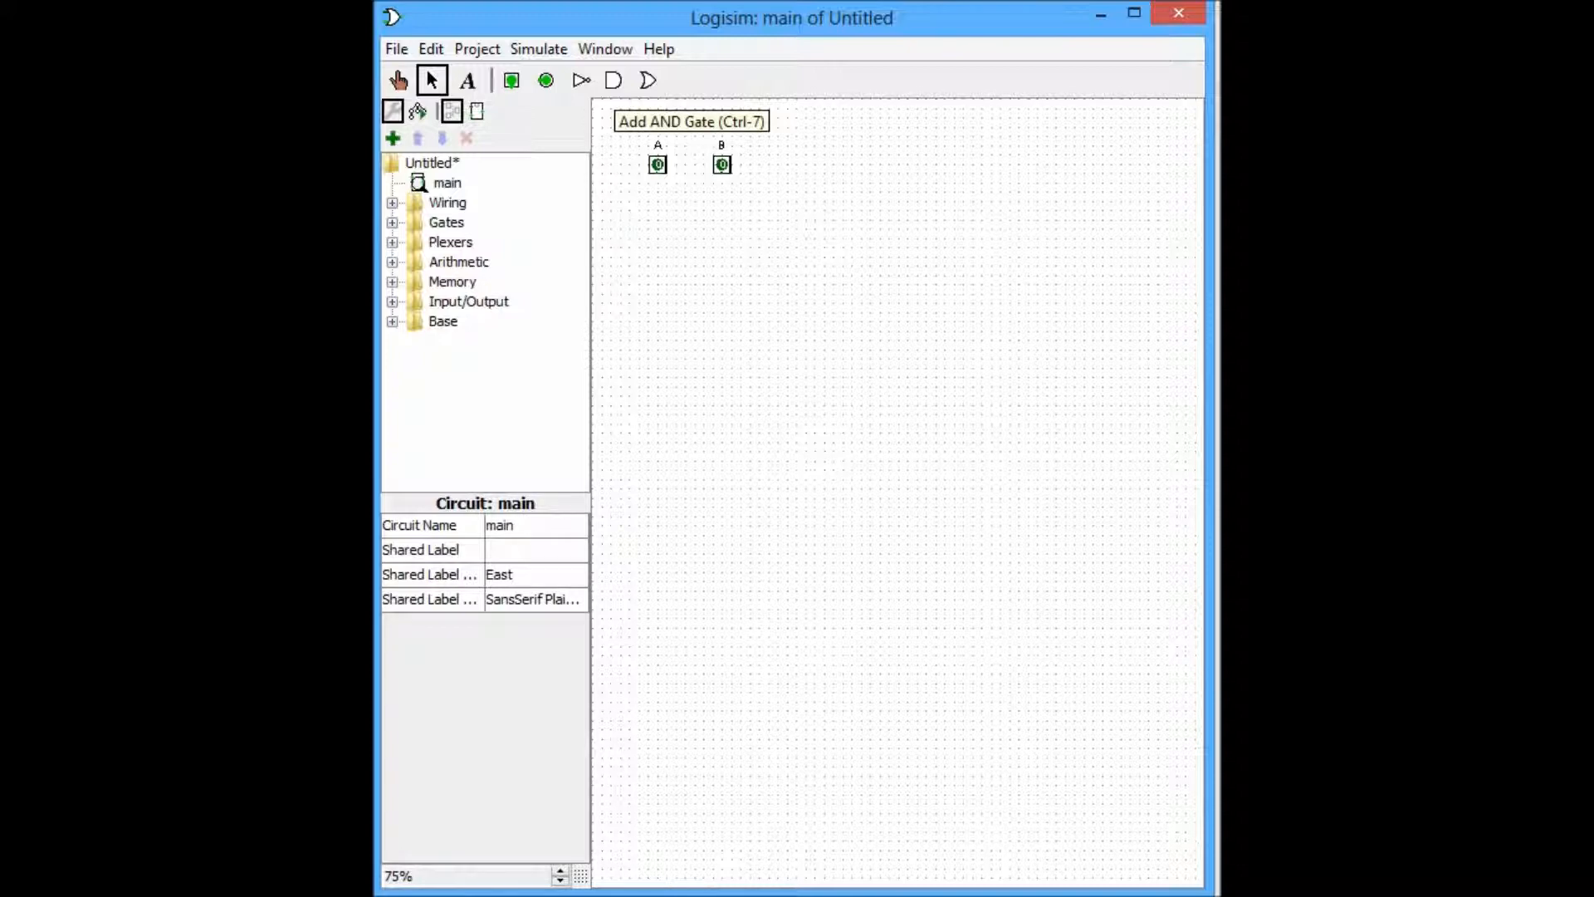
Step: Place an AND gate, wire pins A and B into it, and set two inputs
left_click(613, 81)
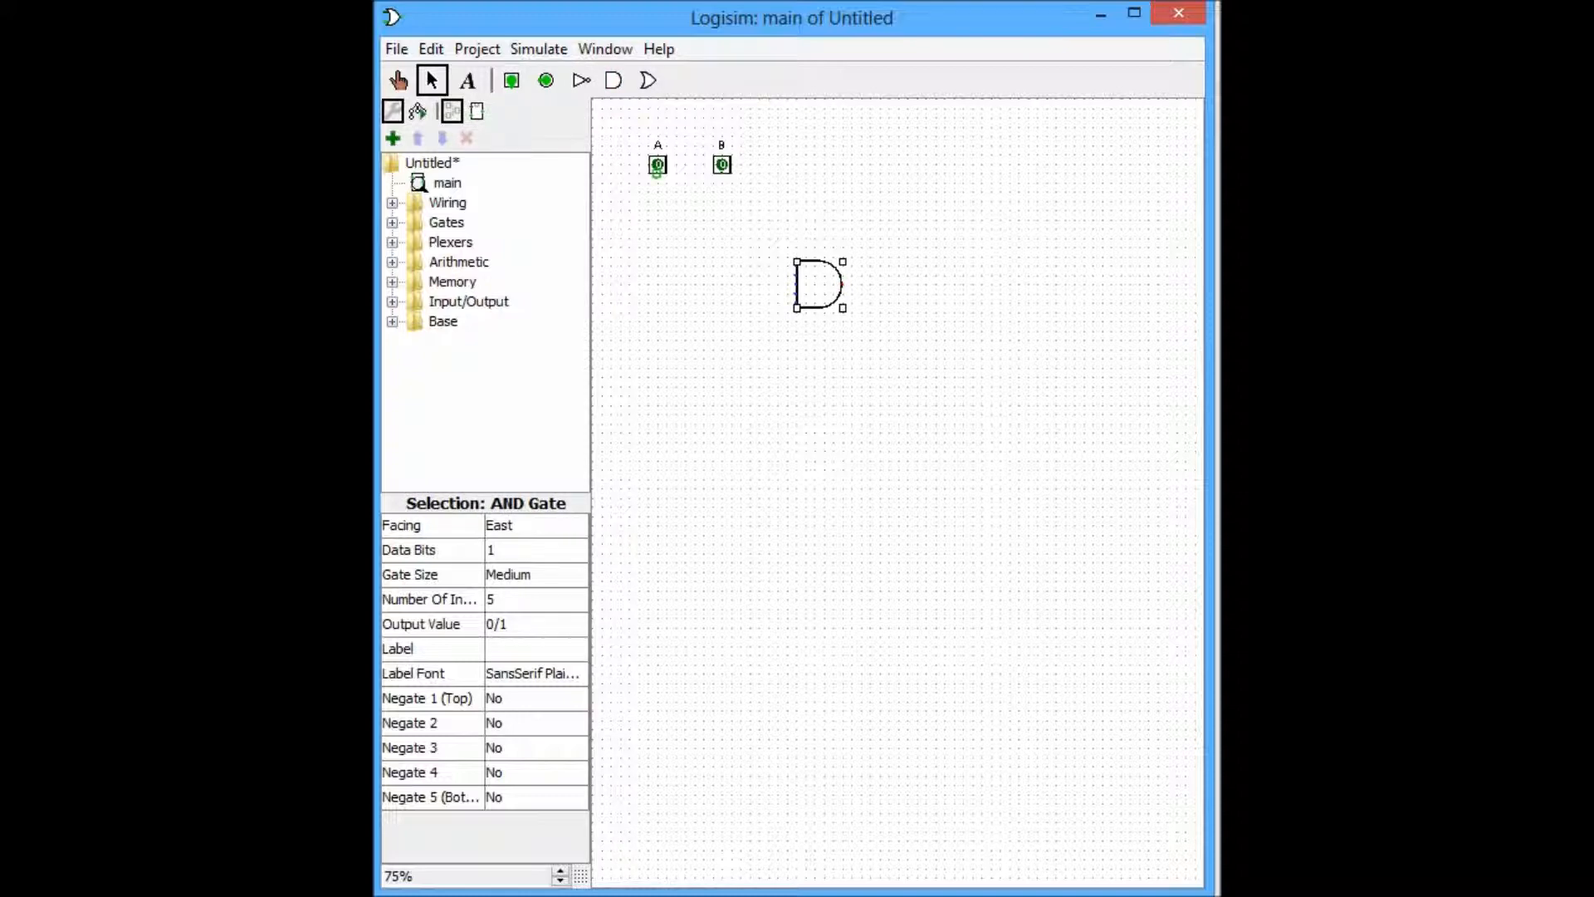
left_click_drag(658, 173, 738, 295)
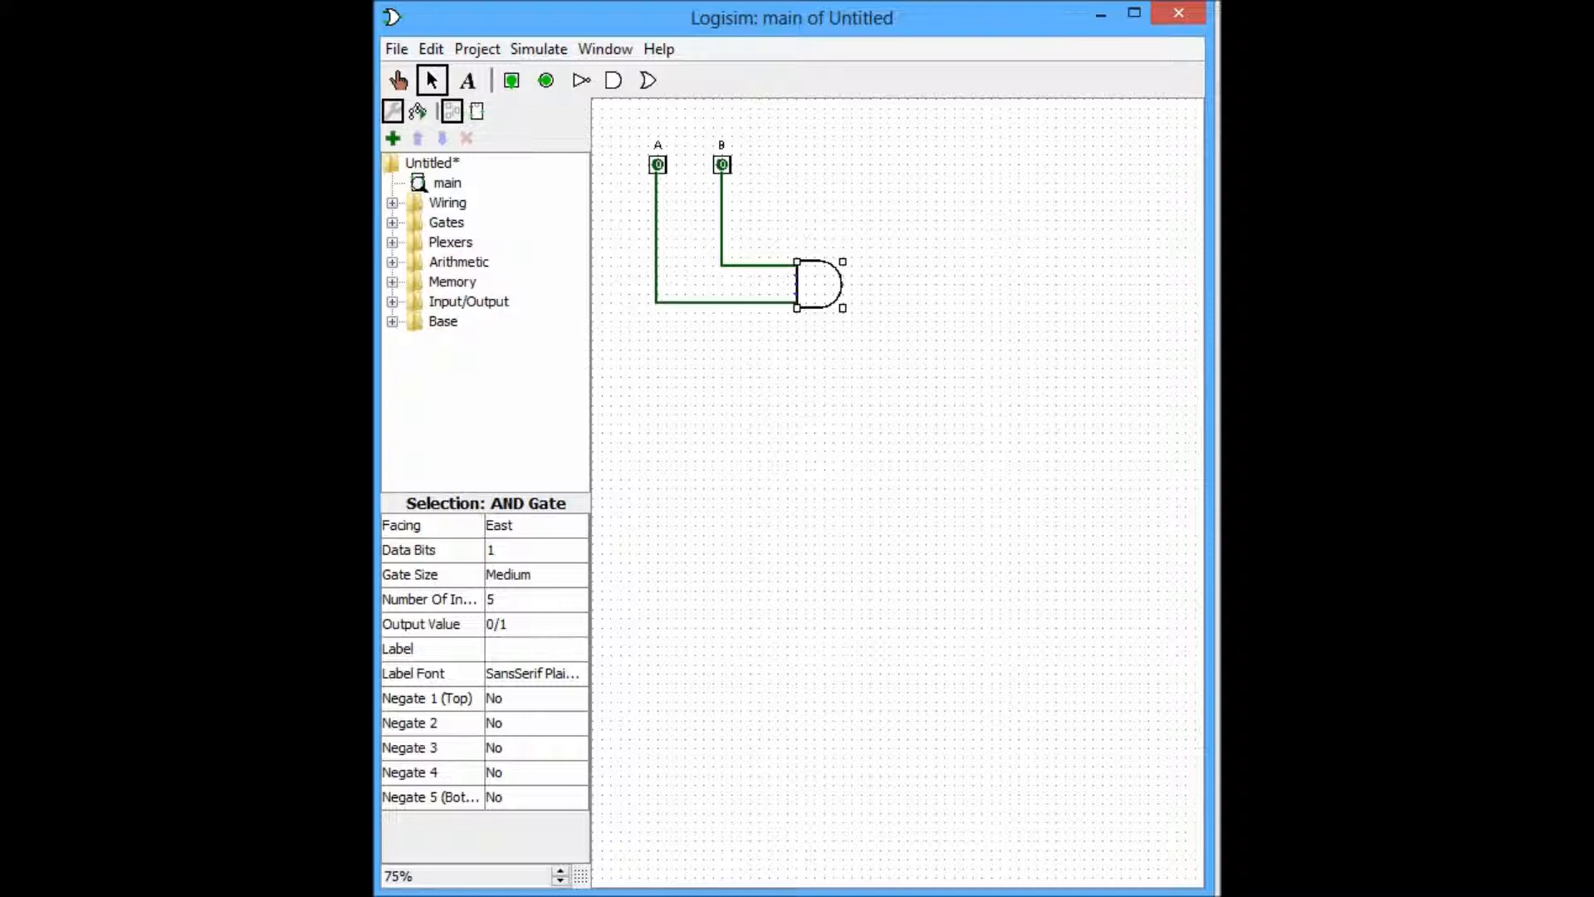
left_click(535, 599)
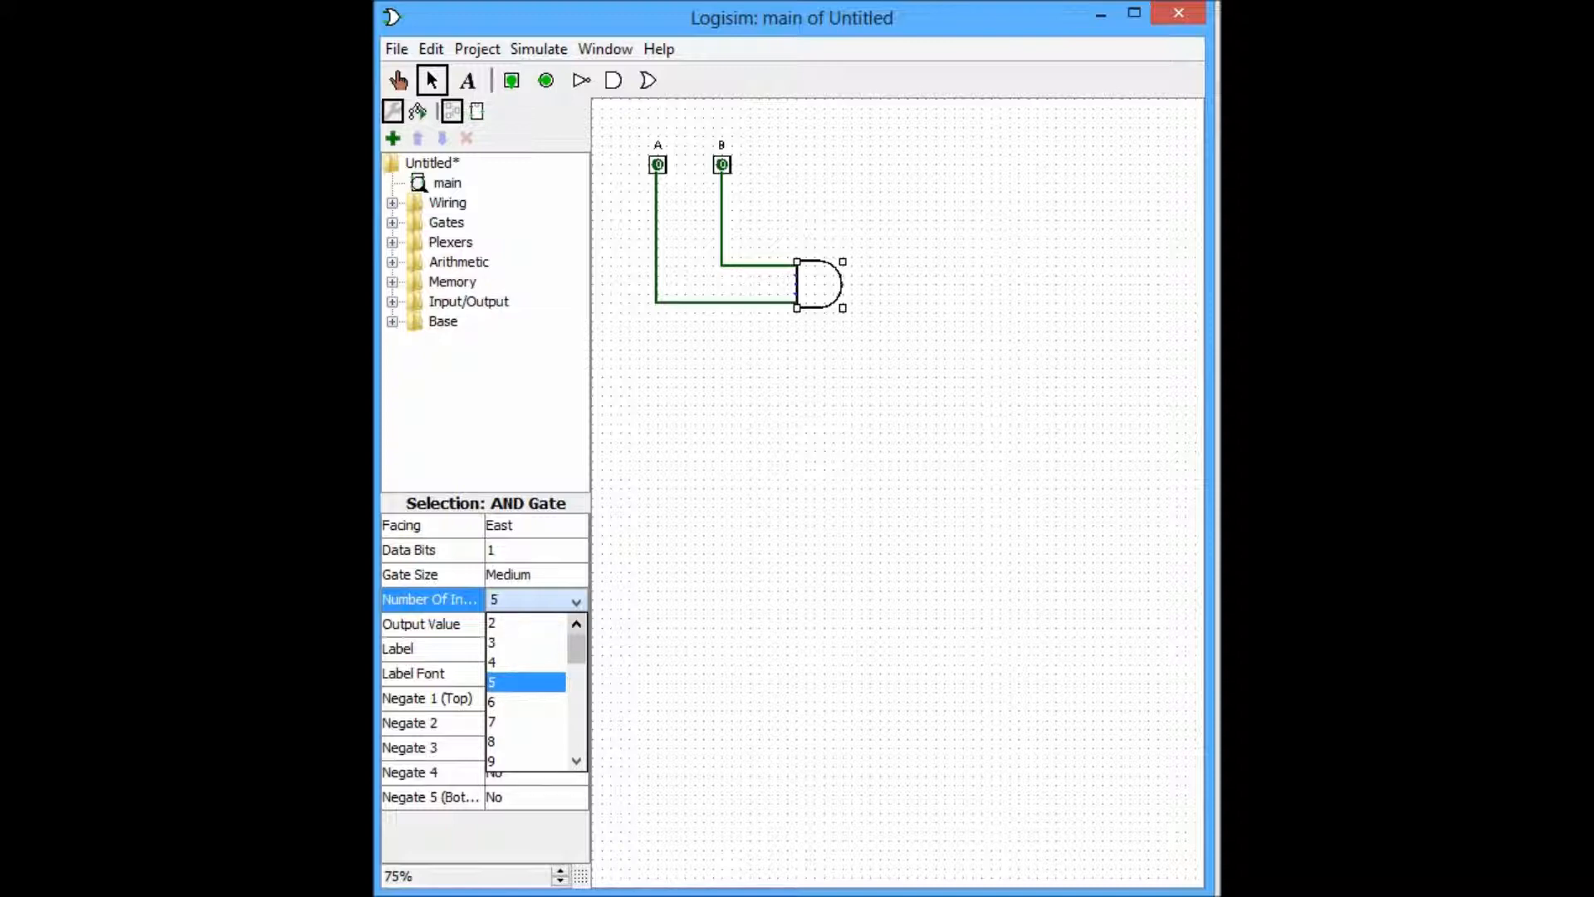
left_click(575, 622)
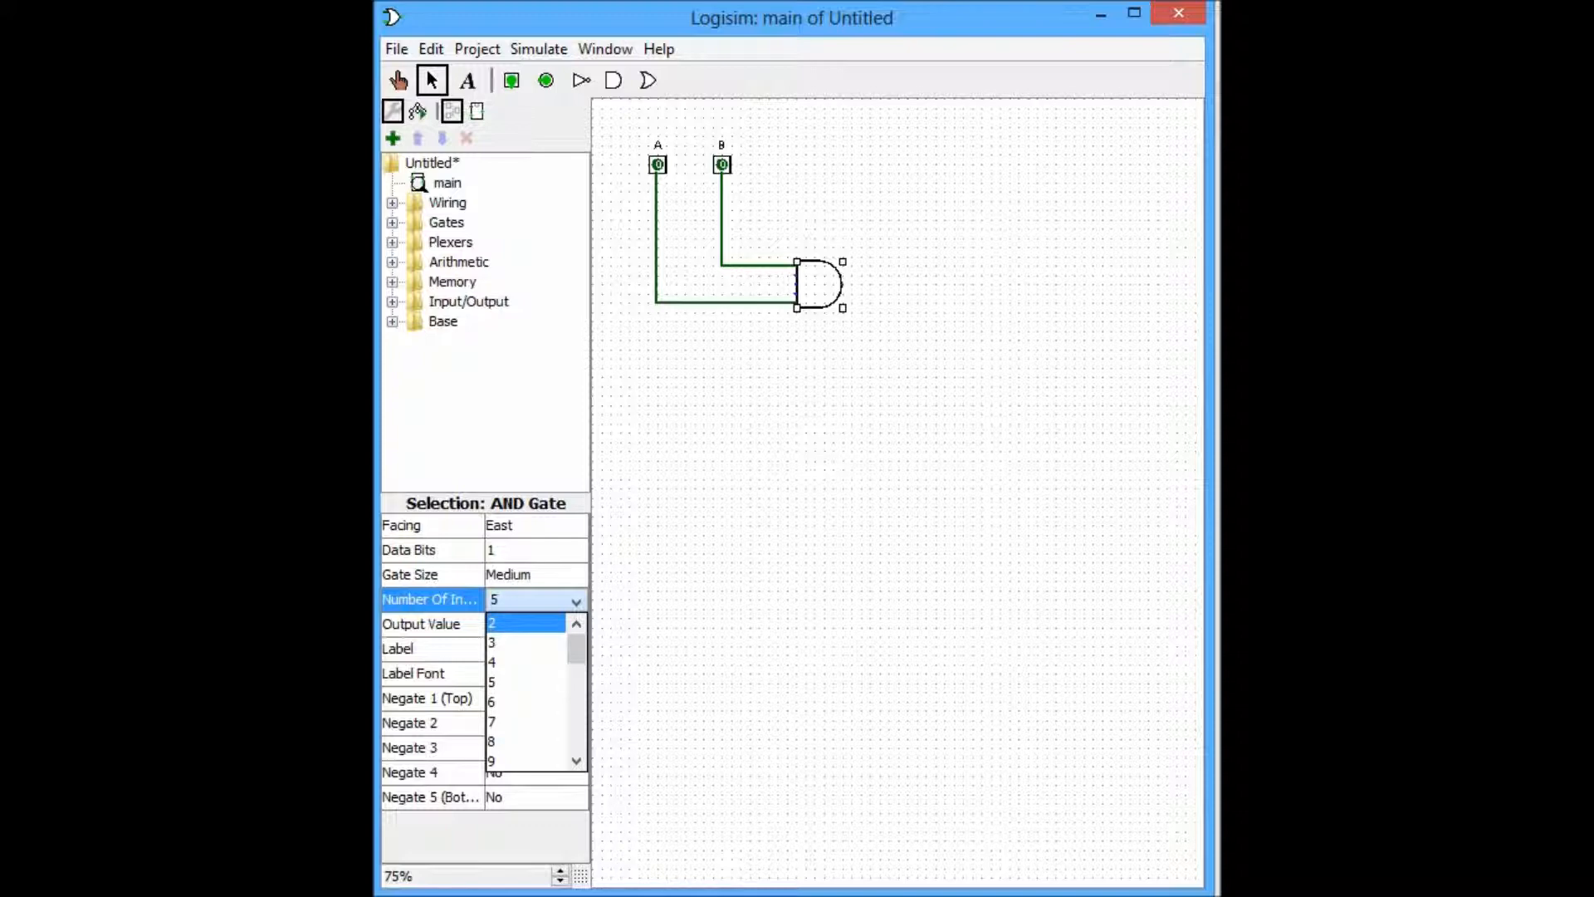
left_click(492, 623)
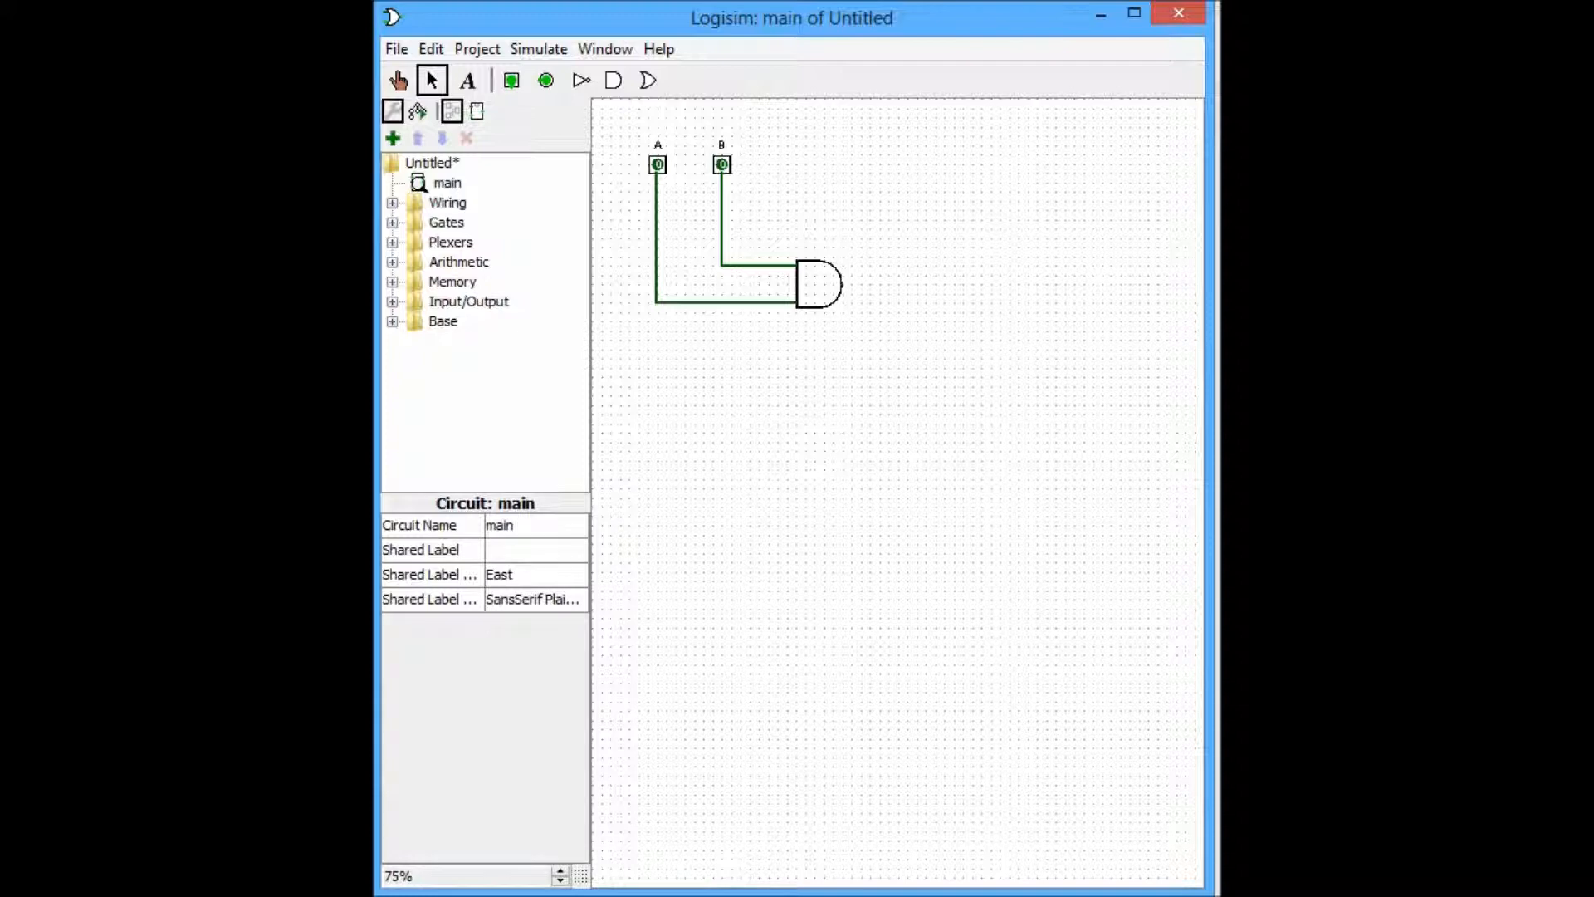
Step: Place an LED right of the AND gate and wire it to the gate output
left_click(393, 301)
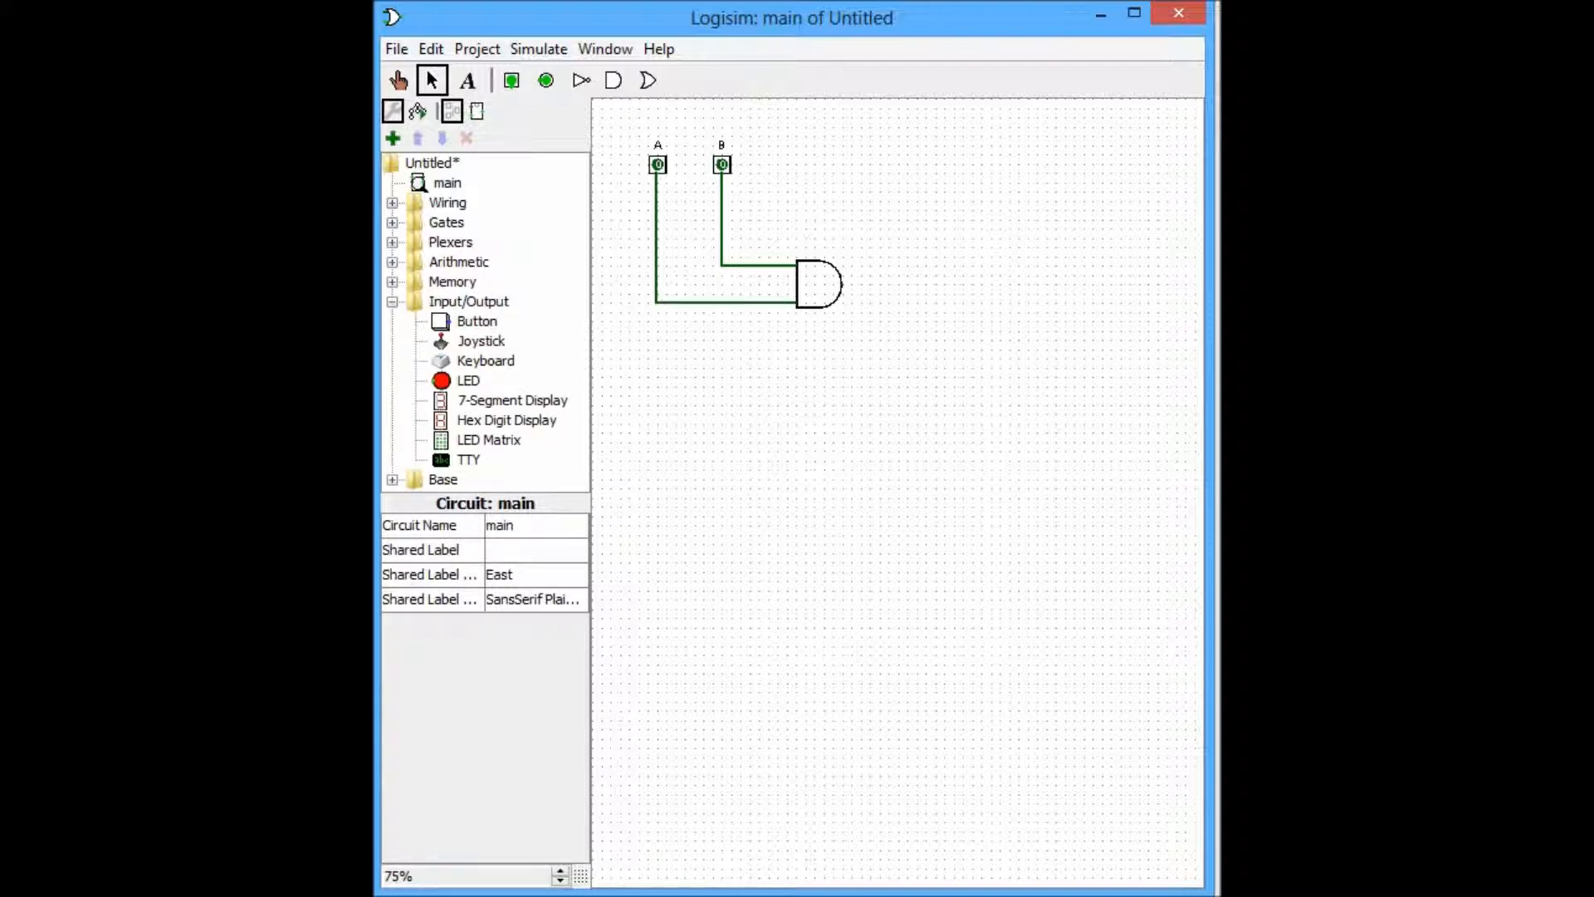
left_click(468, 379)
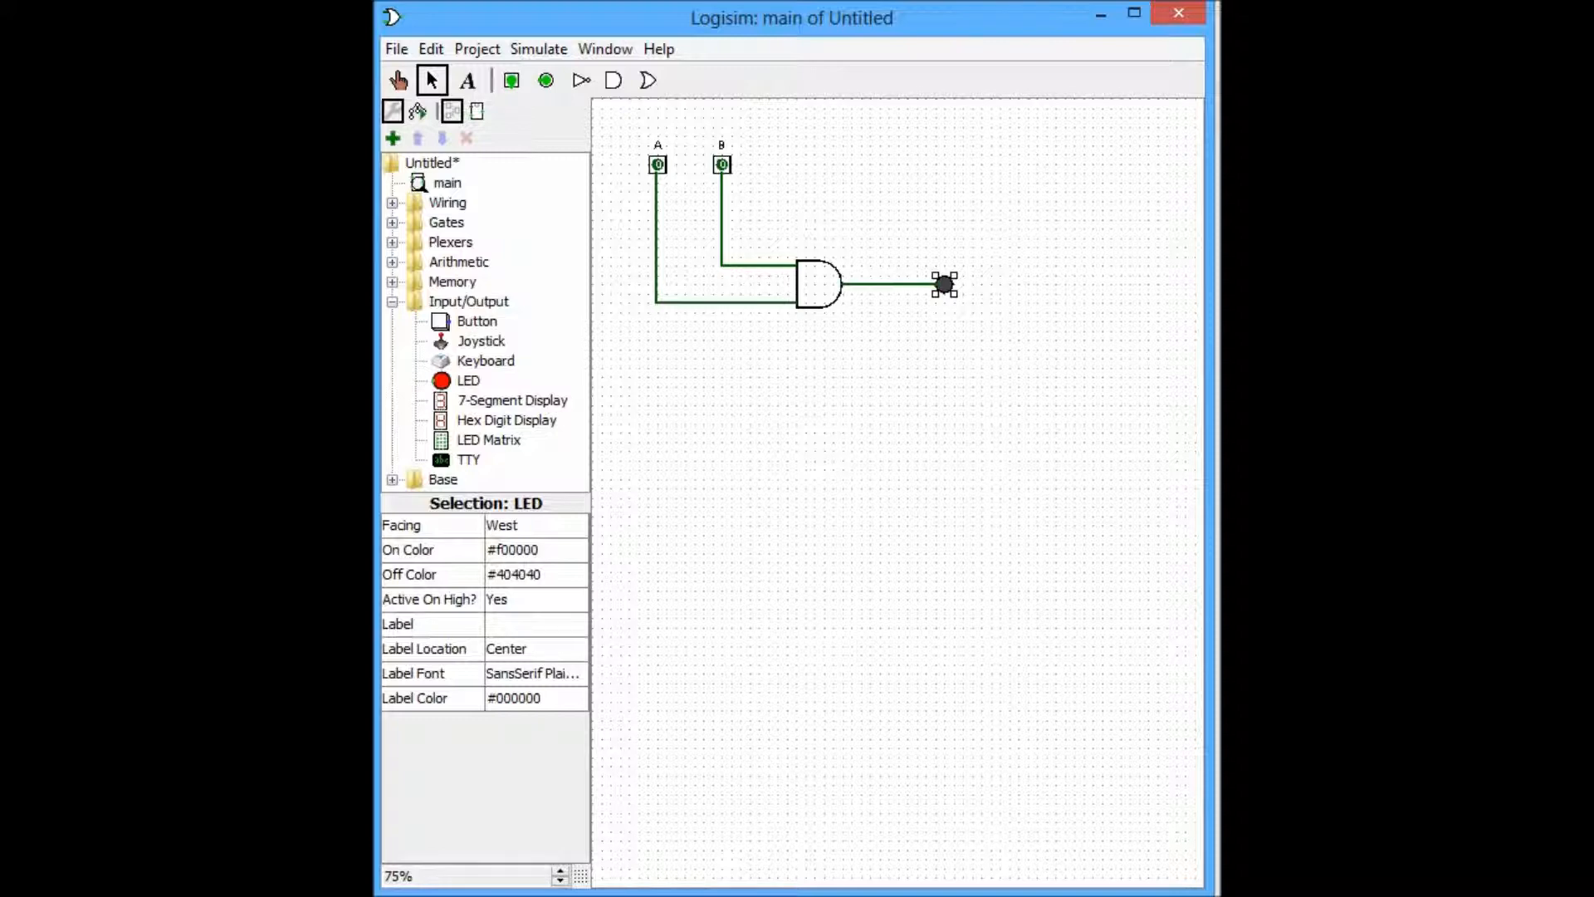
left_click(397, 81)
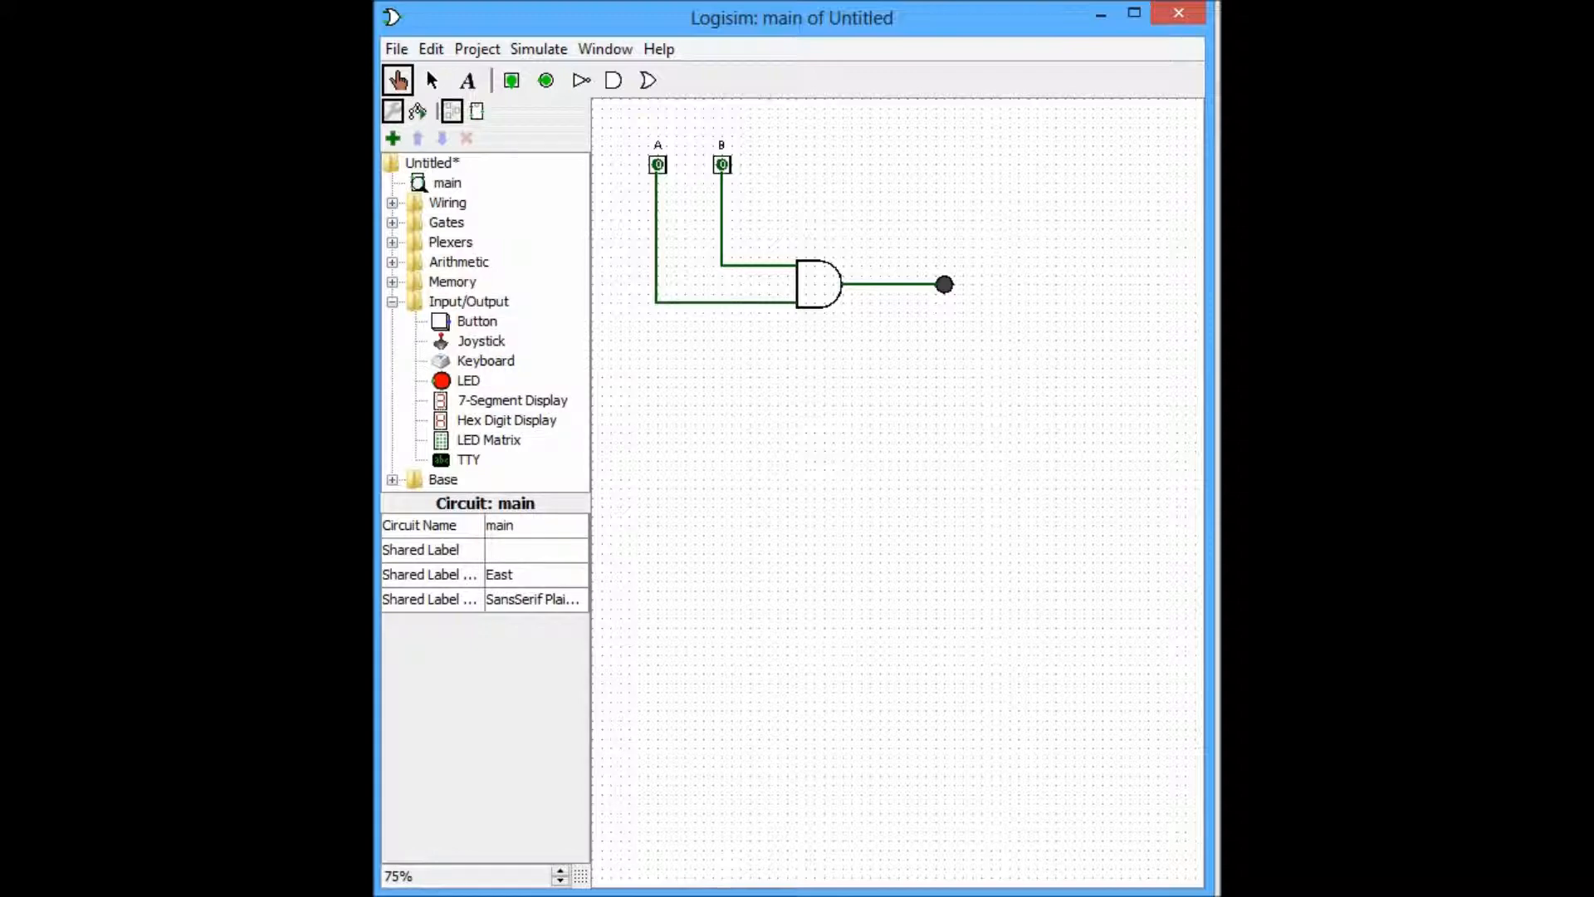
Step: Poke pins A and B to 1, lighting the LED
left_click(721, 165)
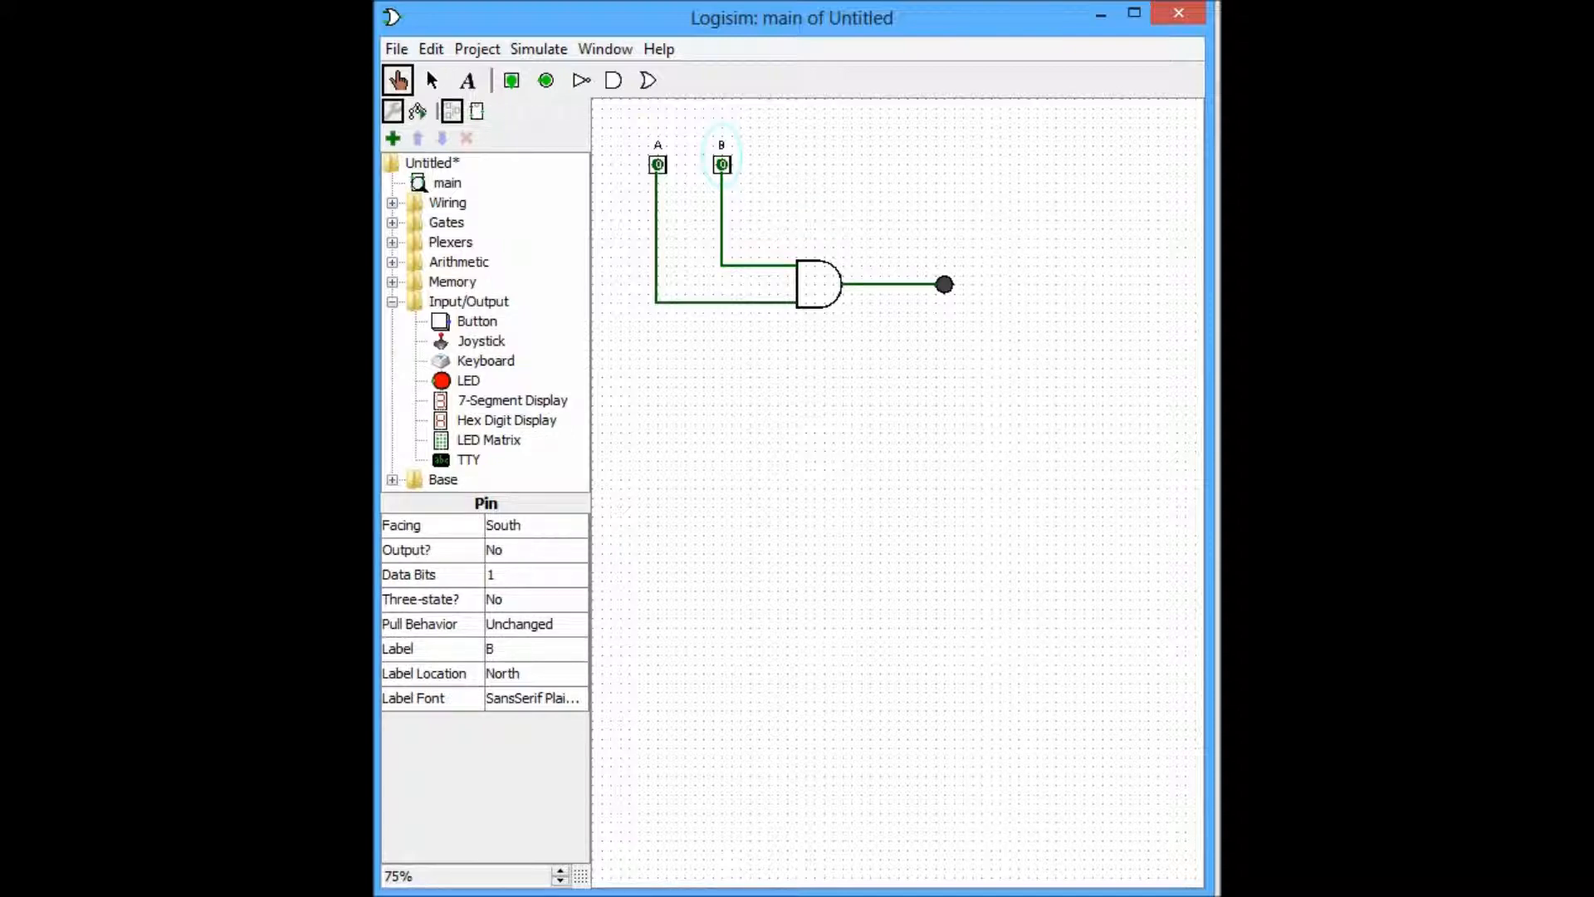
left_click(657, 164)
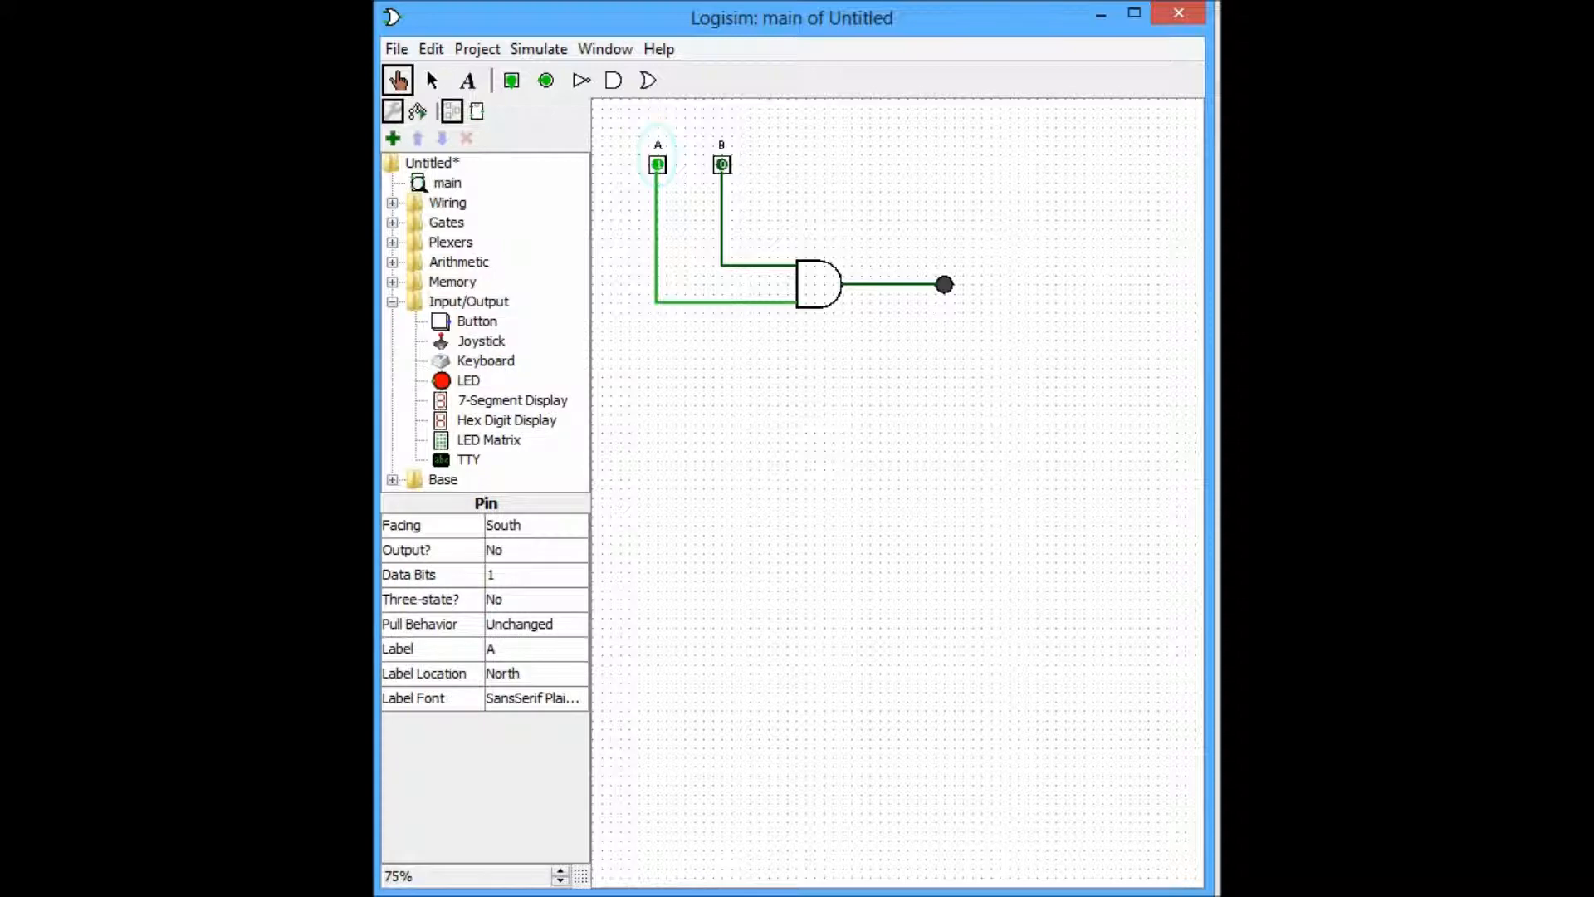
left_click(721, 164)
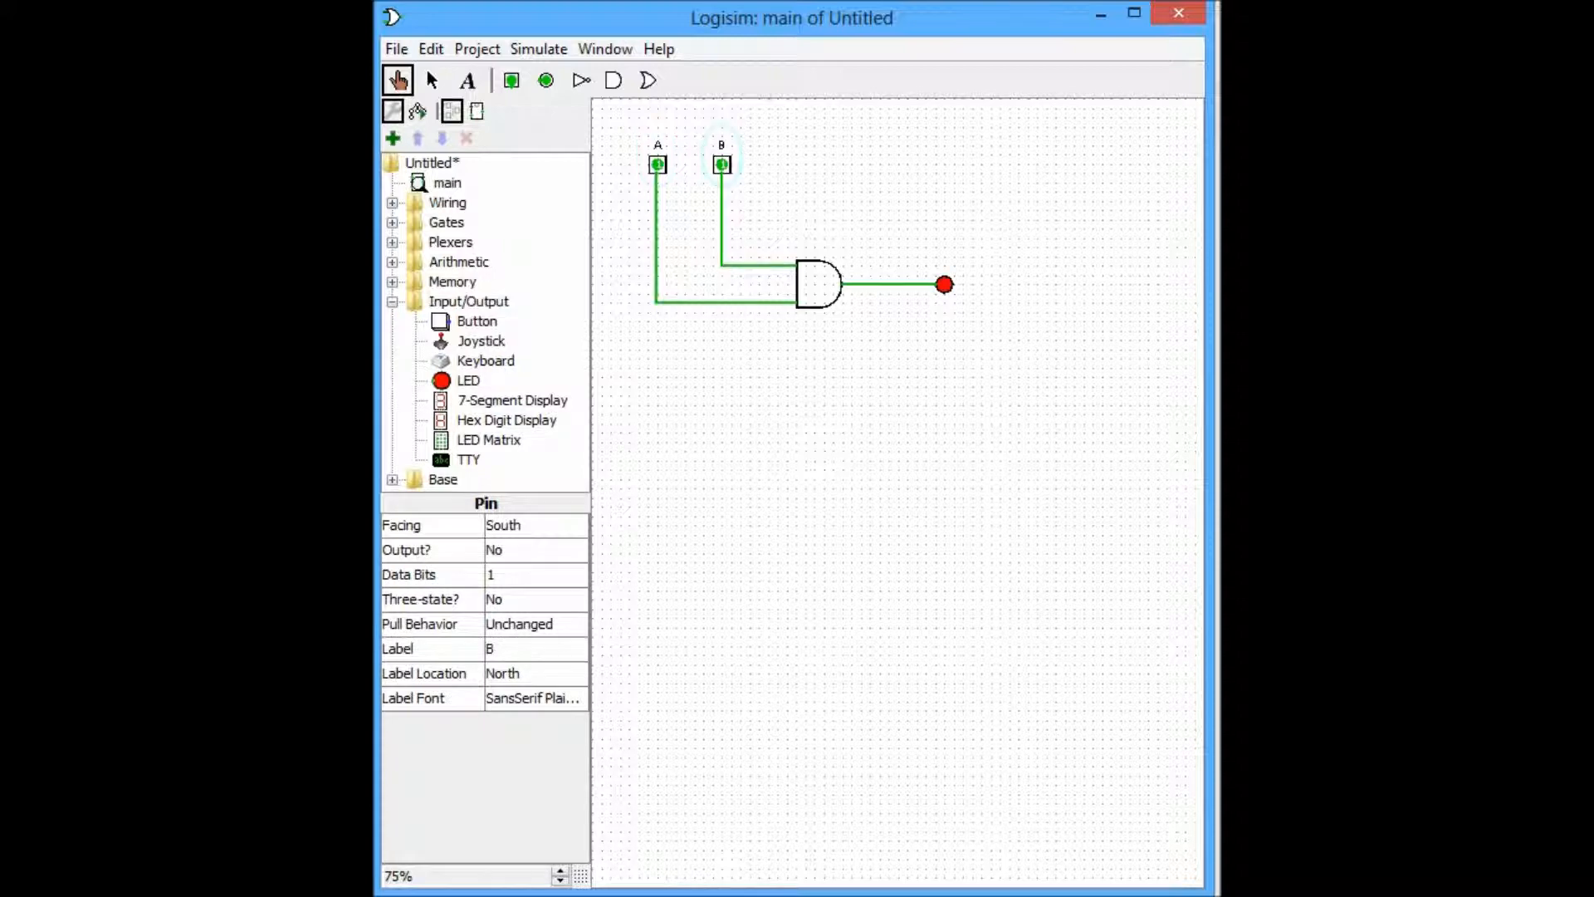